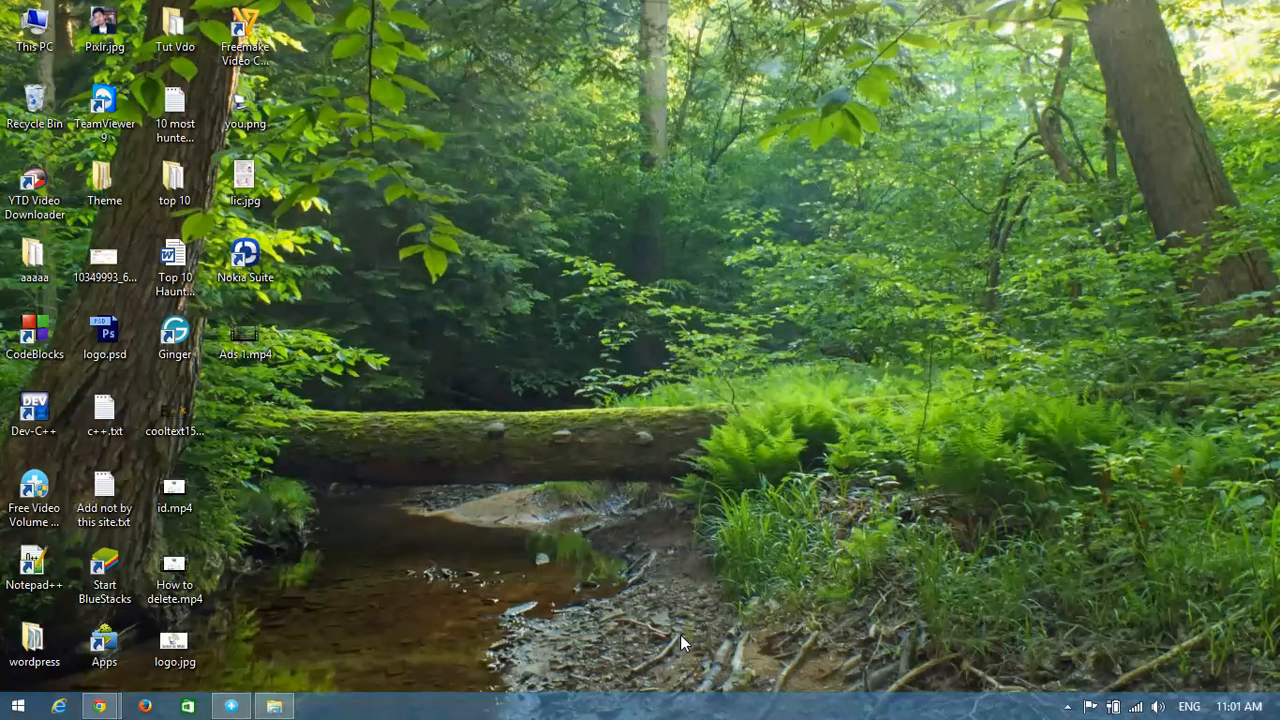
pyautogui.moveTo(300, 625)
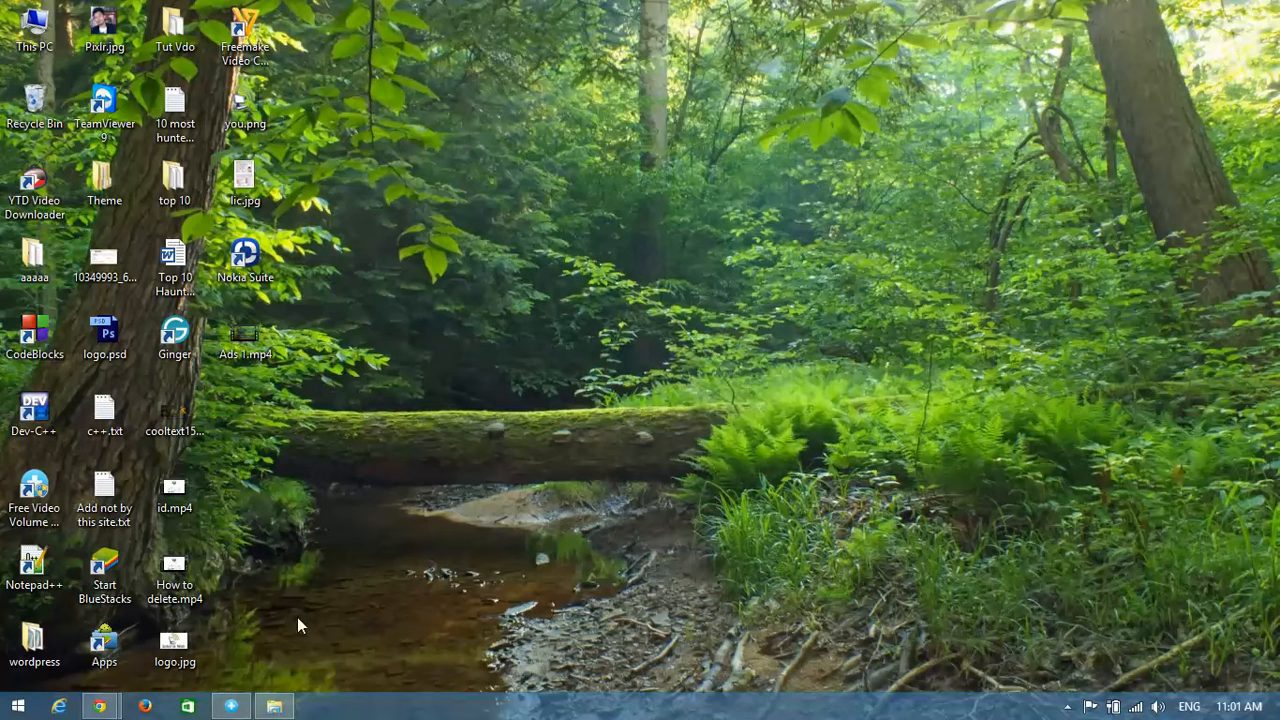
pyautogui.moveTo(99, 706)
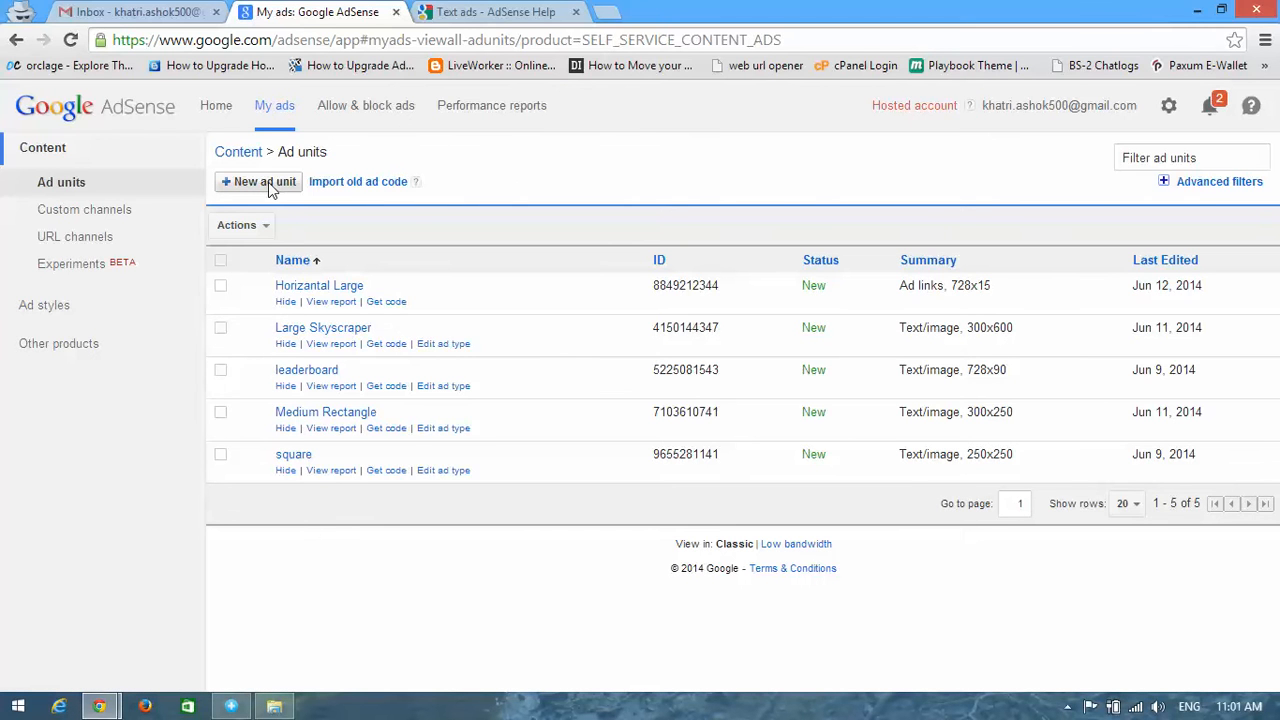
pyautogui.moveTo(560, 165)
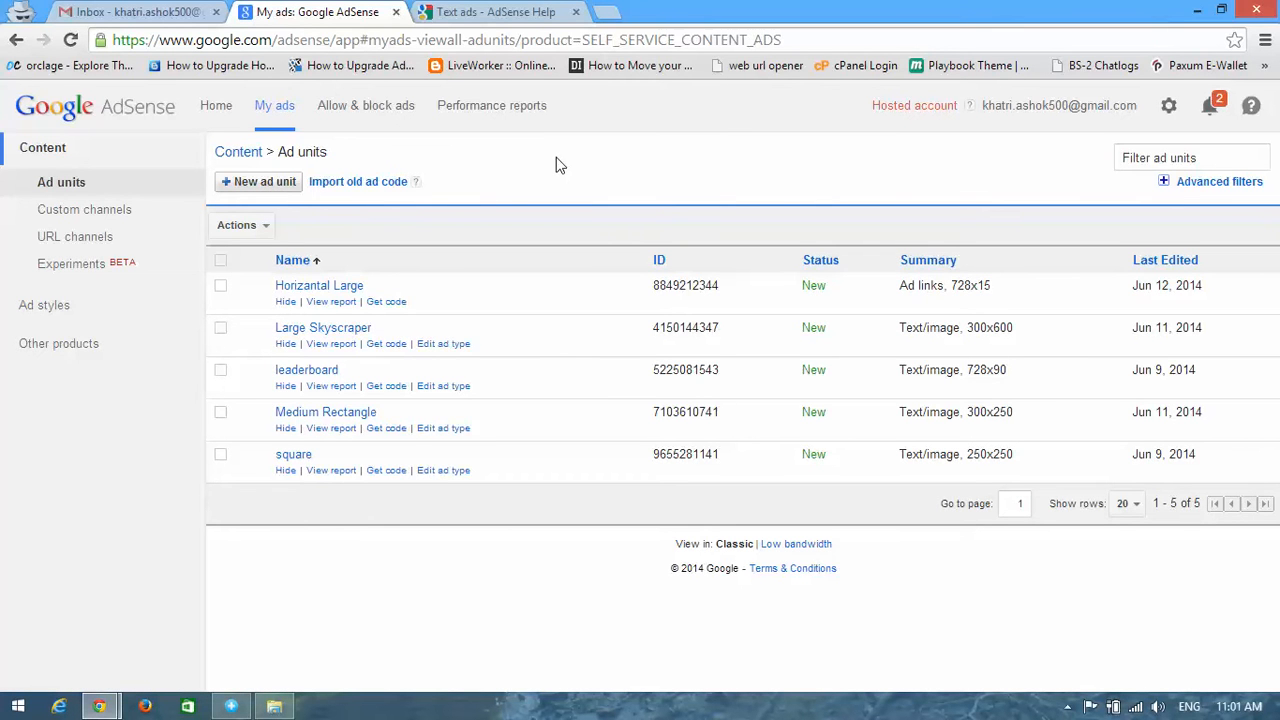
pyautogui.moveTo(510, 274)
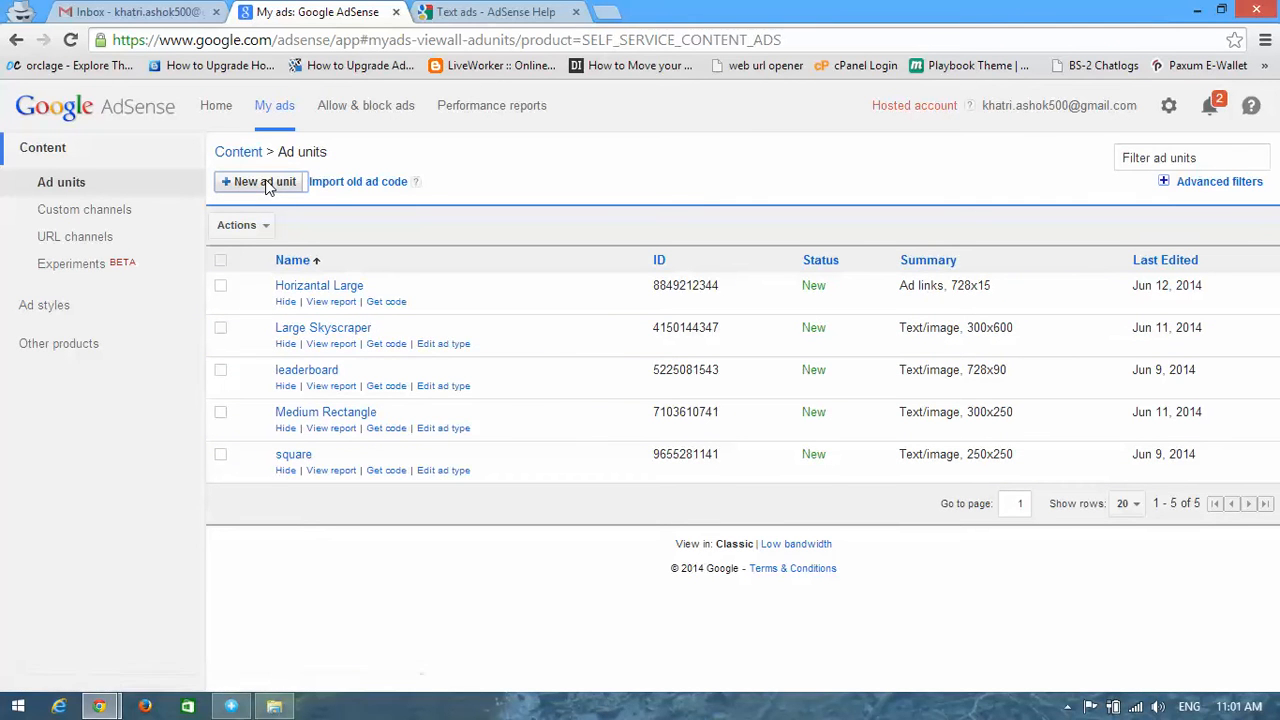
# Start a new AdSense ad unit, select its Name field and review the ad style options
pyautogui.click(264, 181)
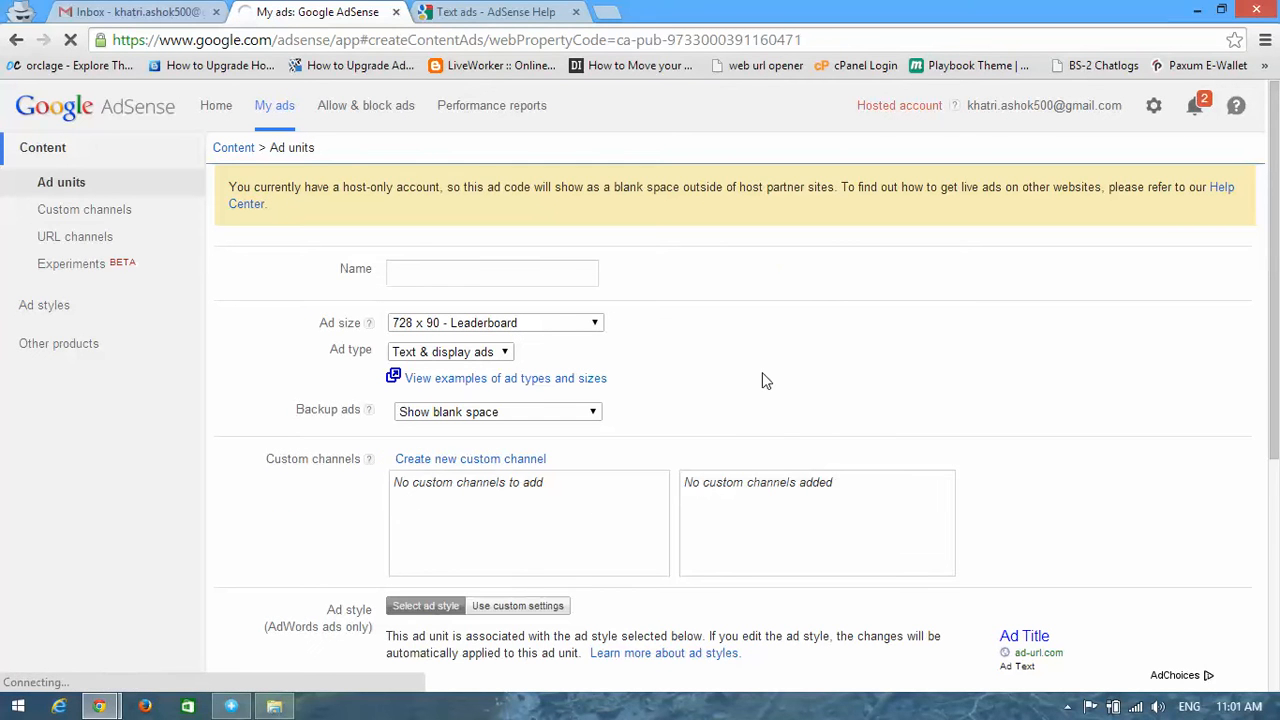
pyautogui.click(492, 273)
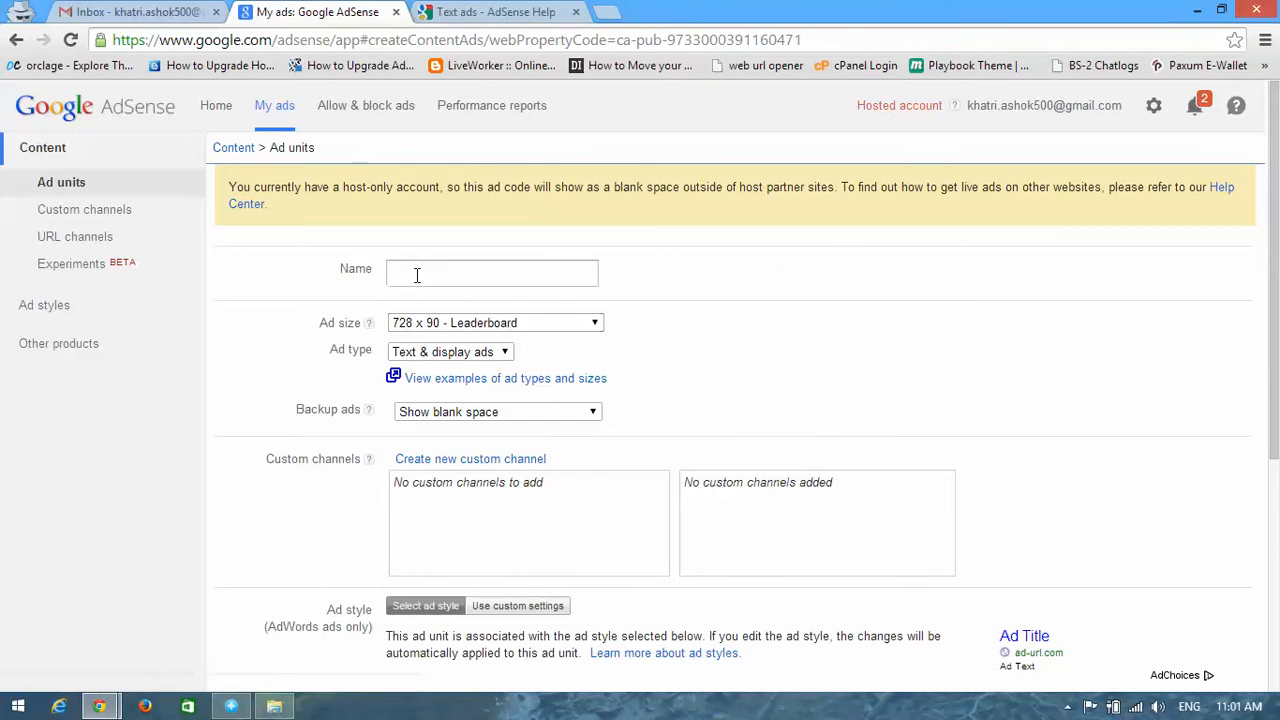
pyautogui.click(491, 273)
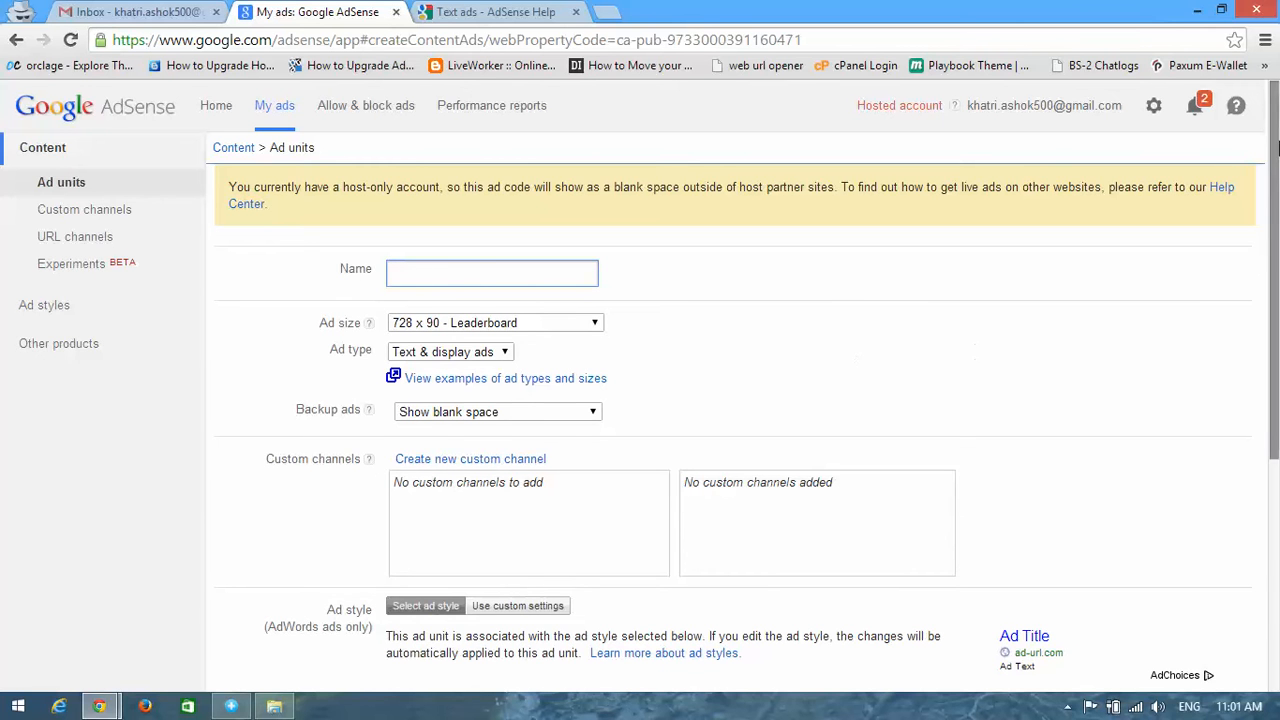
pyautogui.scroll(-3)
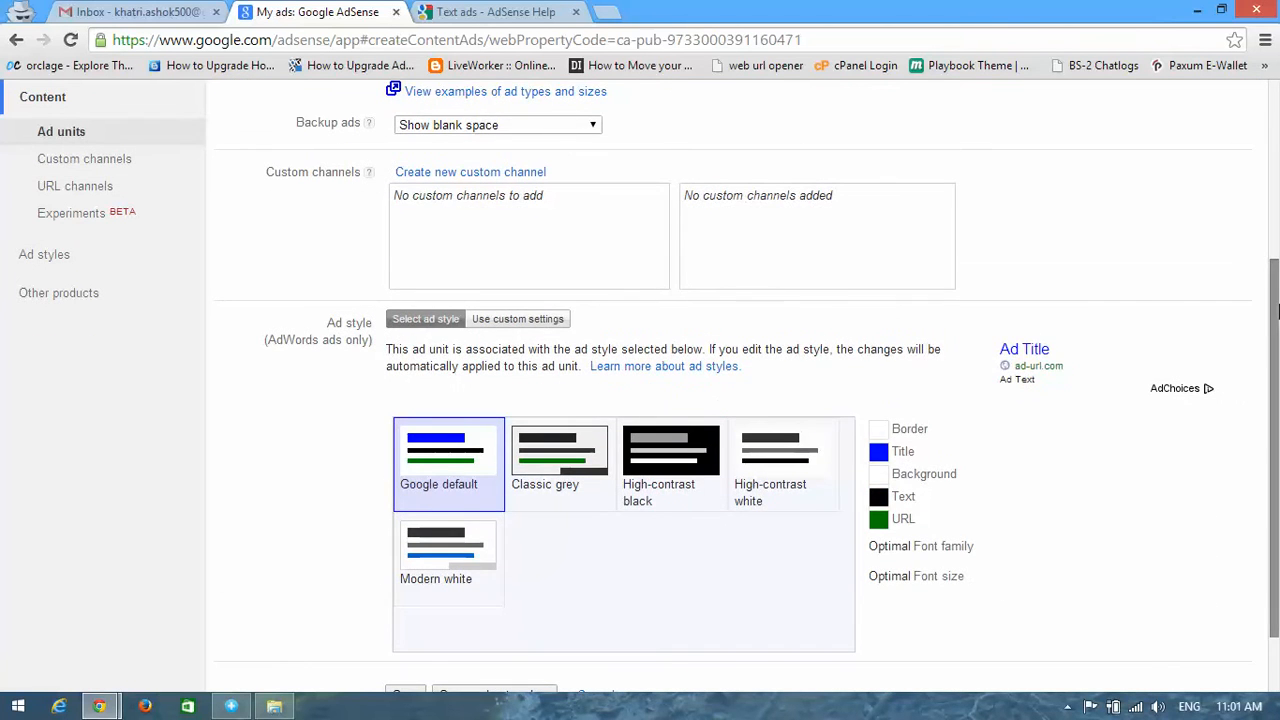
pyautogui.scroll(-3)
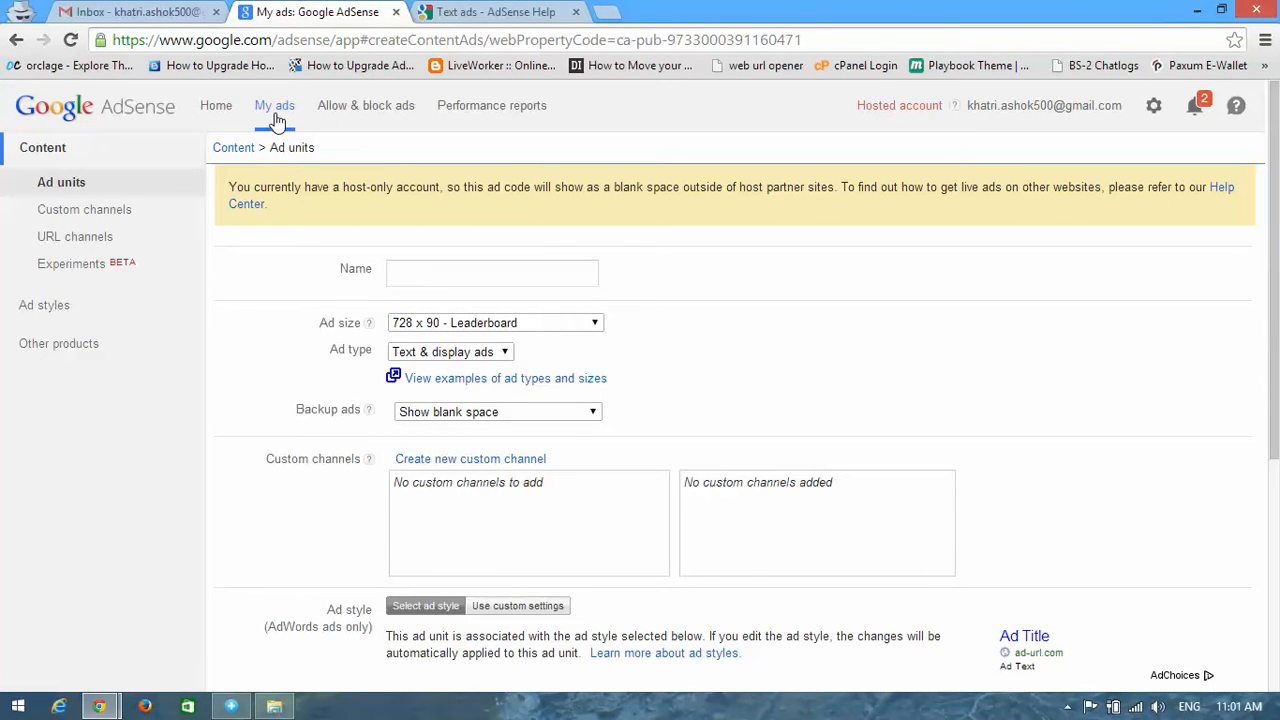
# Copy the leaderboard unit's ad code from its Get code dialog, then close the dialog
pyautogui.click(274, 105)
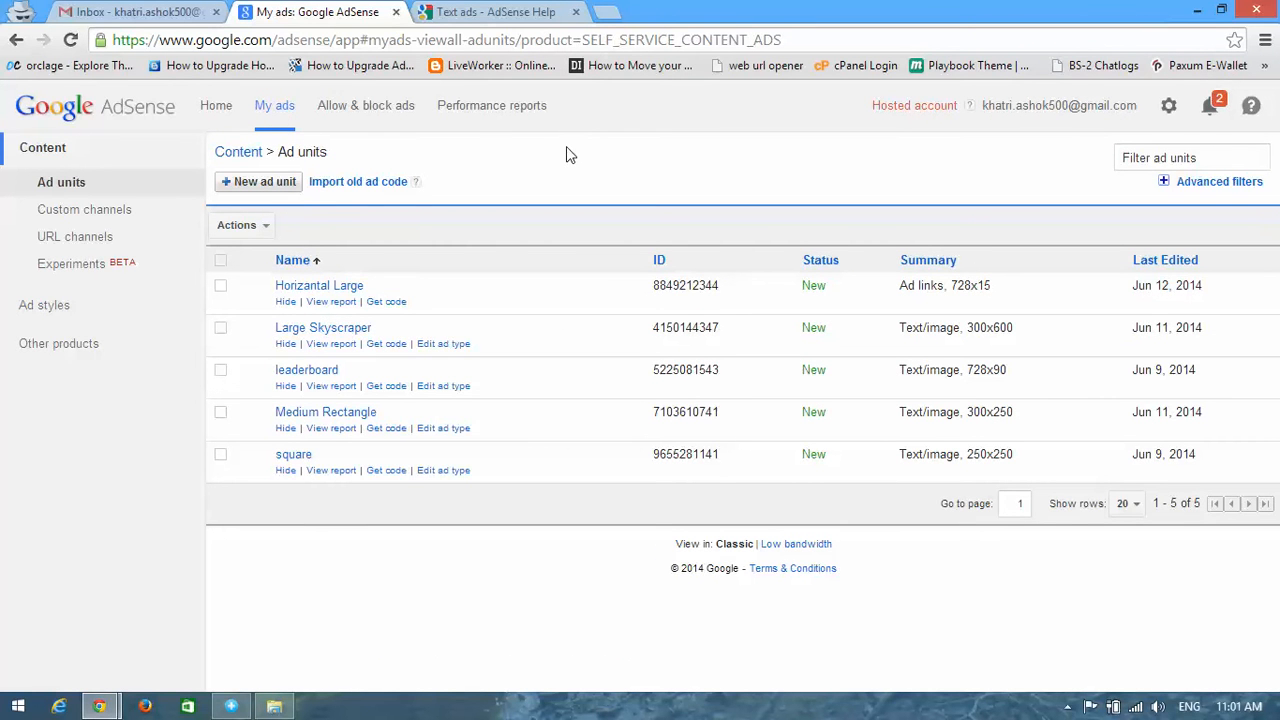
pyautogui.moveTo(435, 272)
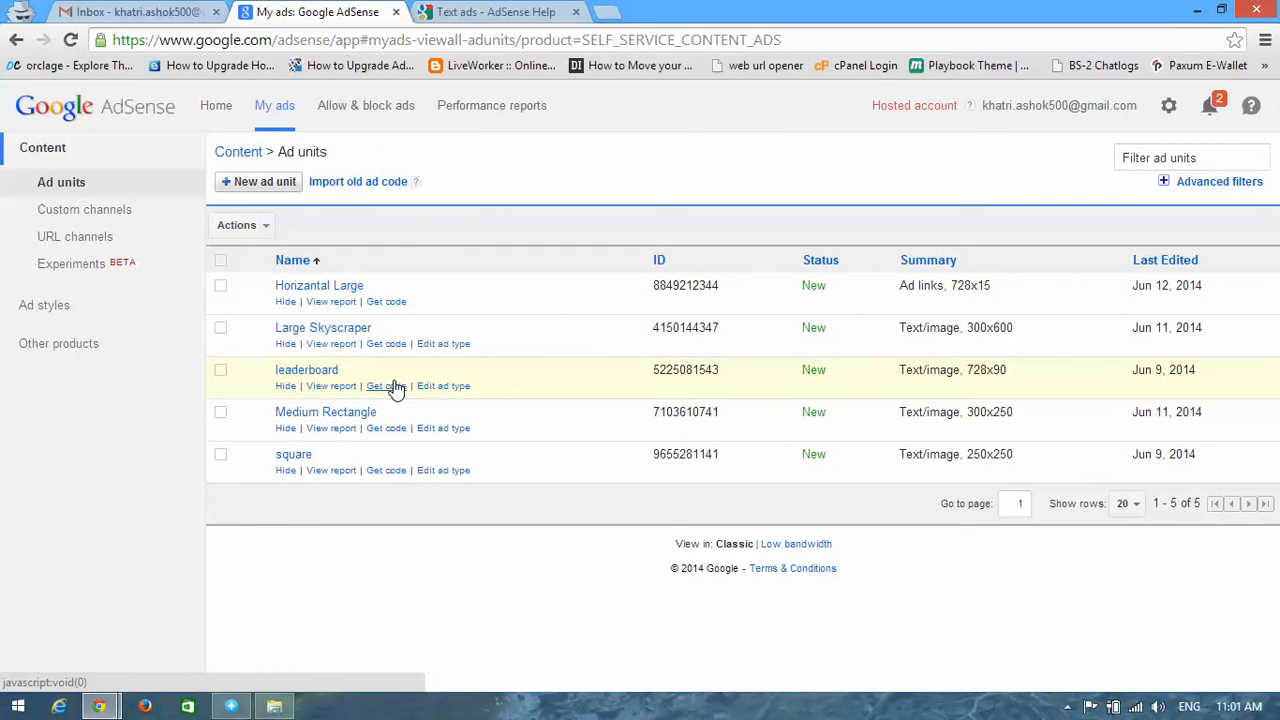
pyautogui.moveTo(430, 388)
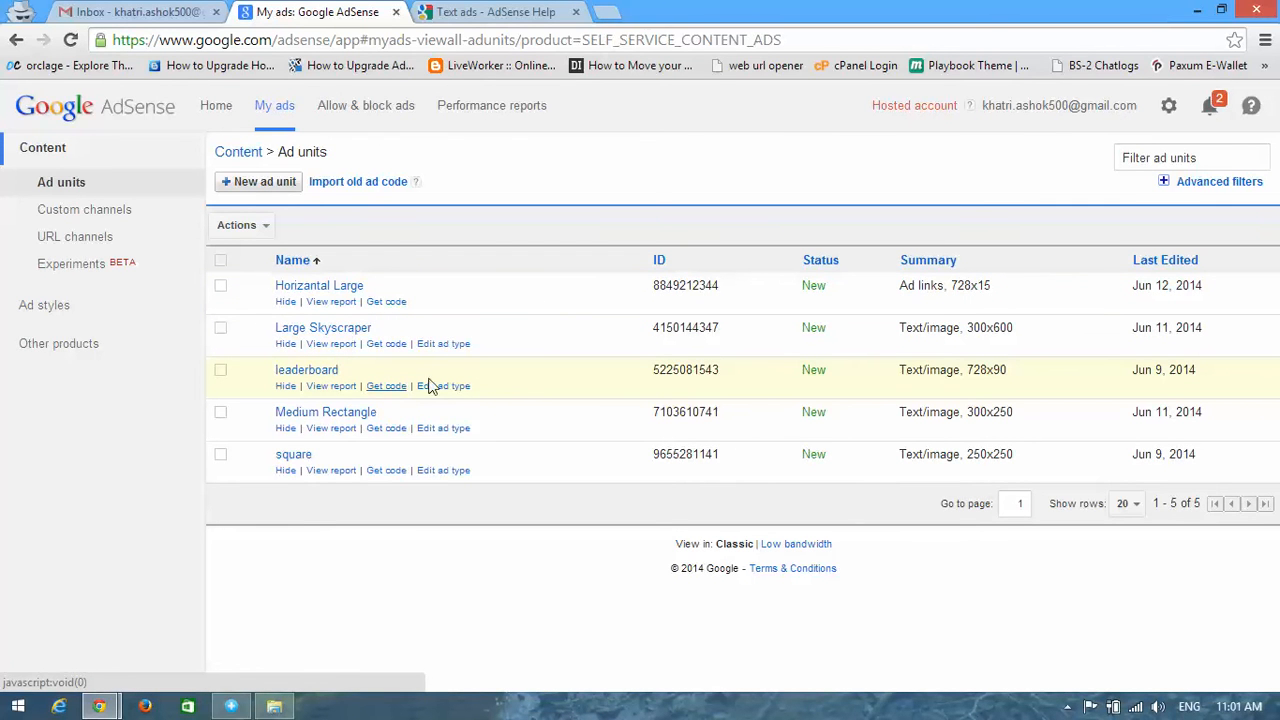
pyautogui.moveTo(518, 393)
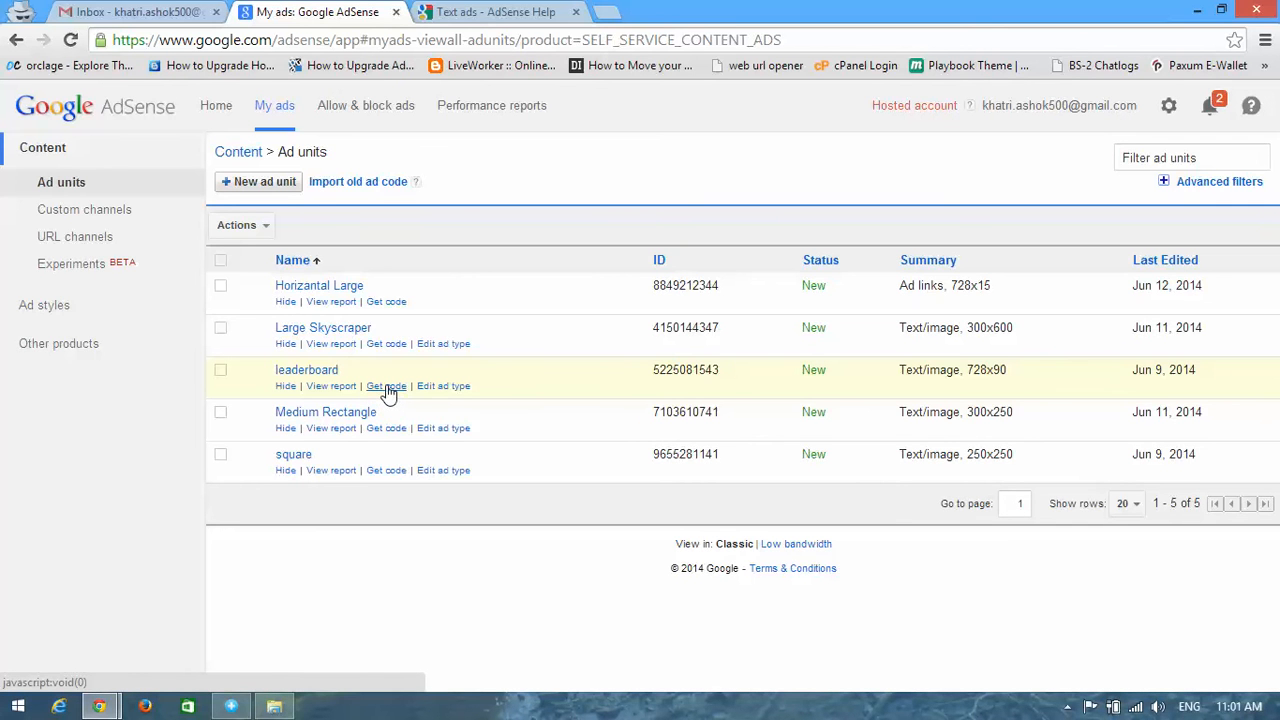
pyautogui.click(386, 386)
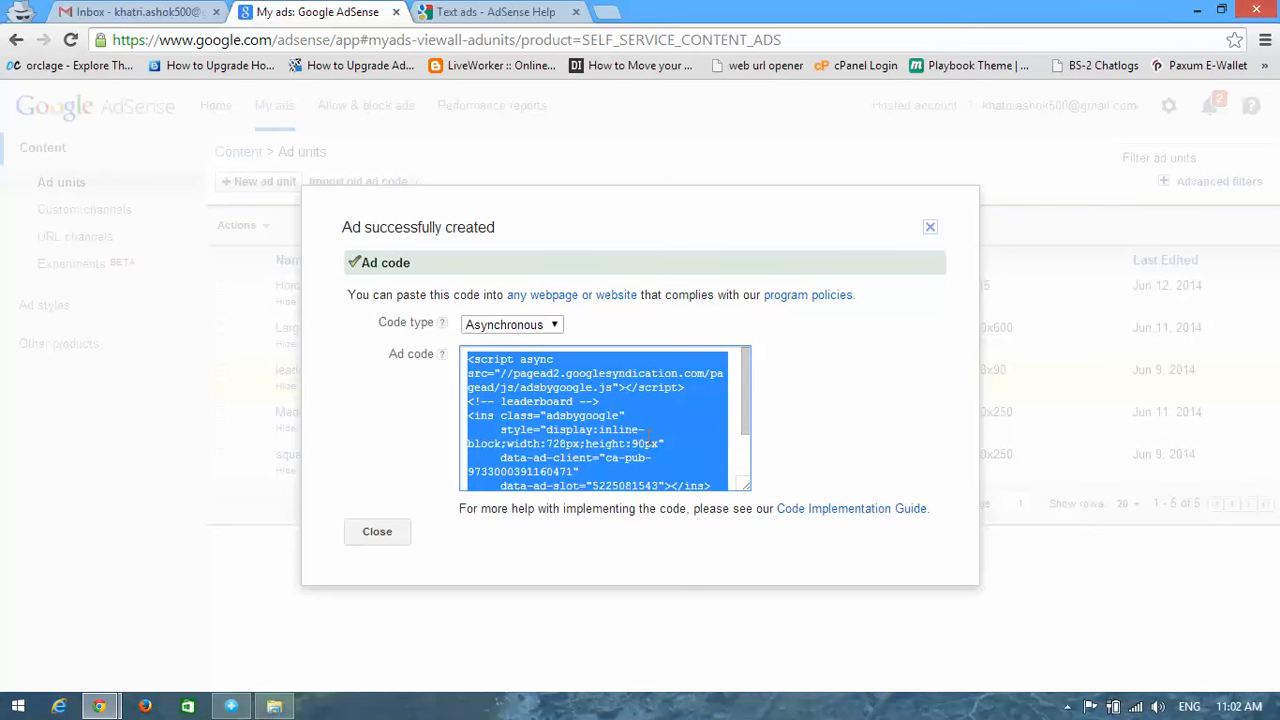
pyautogui.click(834, 357)
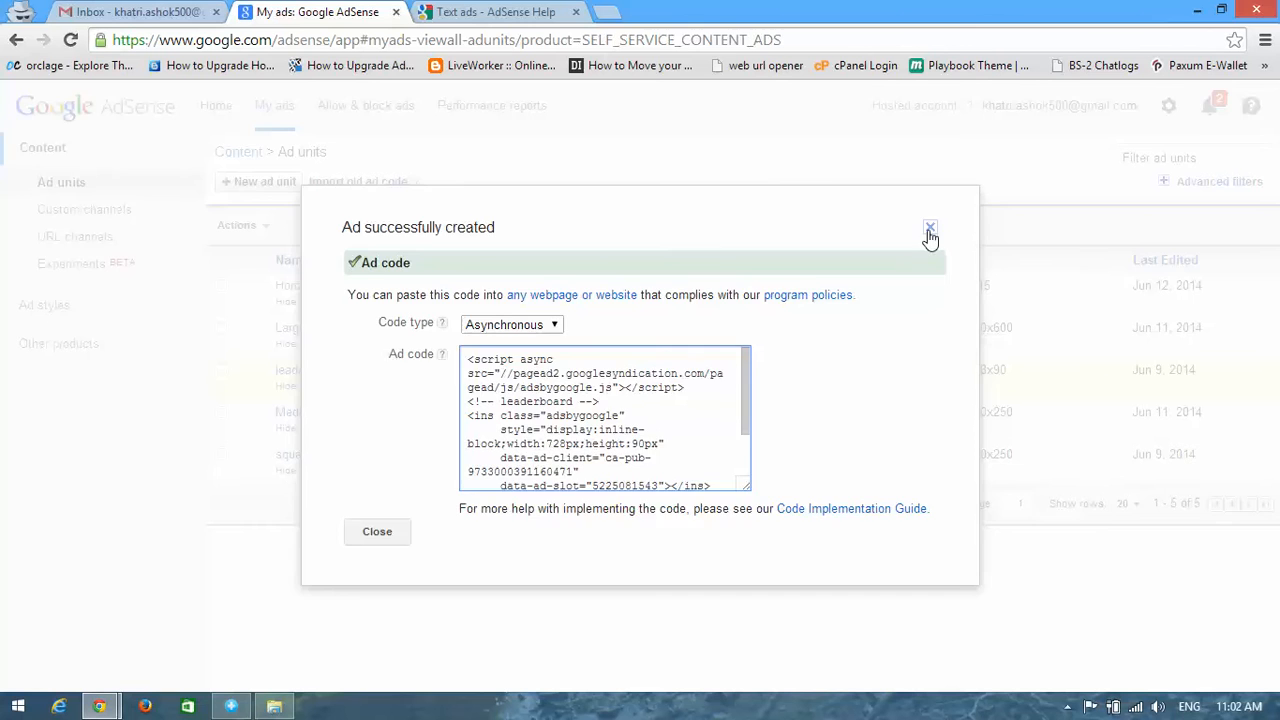
pyautogui.click(929, 227)
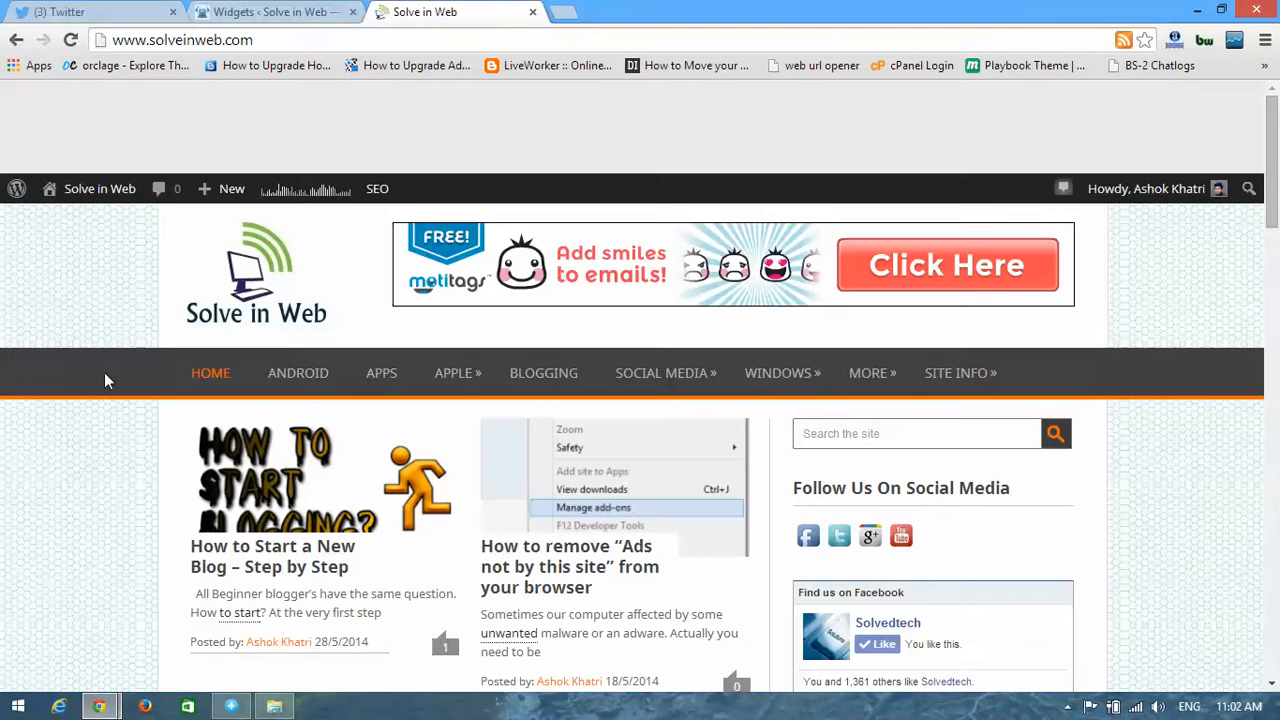
pyautogui.moveTo(290, 11)
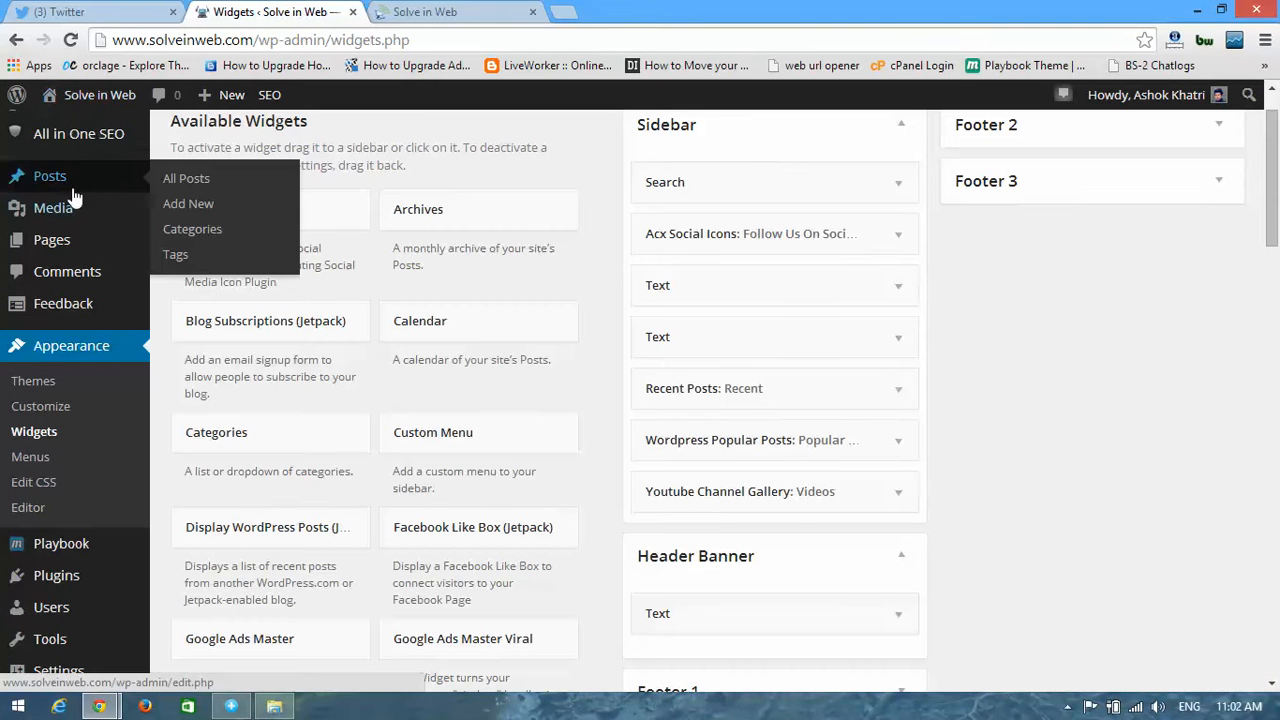
pyautogui.moveTo(1113, 275)
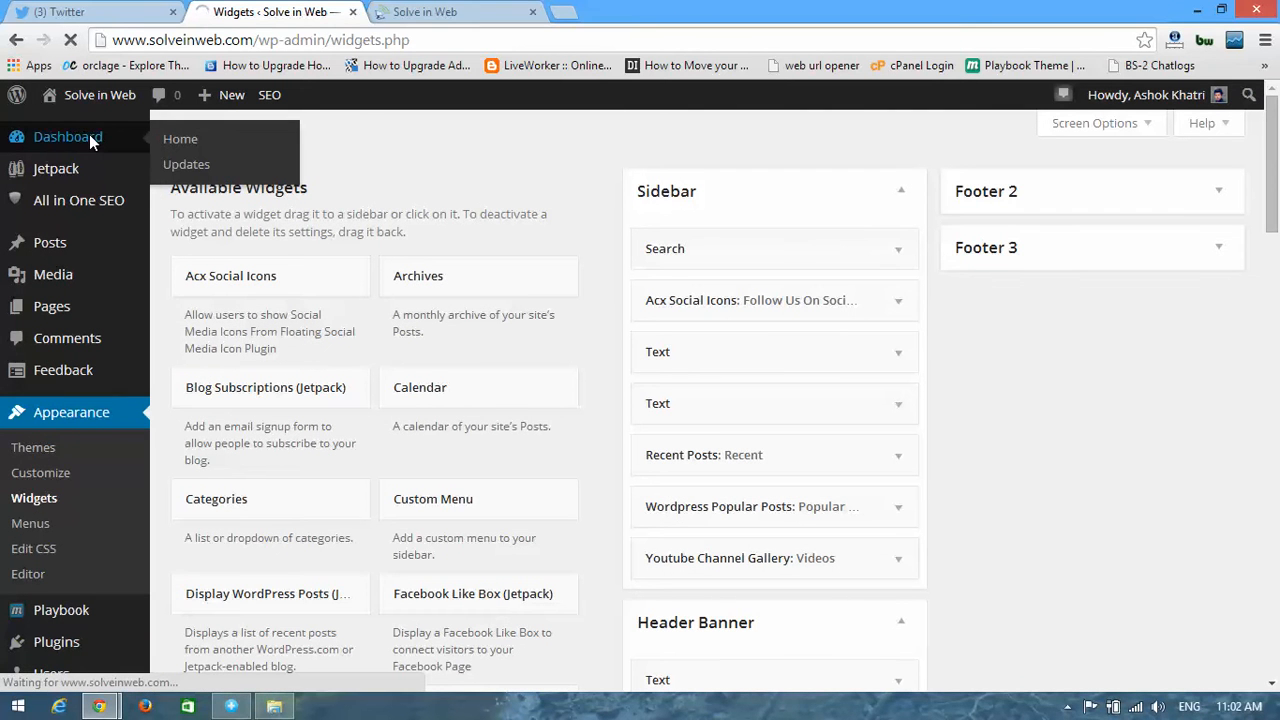
# Go to the WordPress admin Dashboard from the left sidebar
pyautogui.click(180, 138)
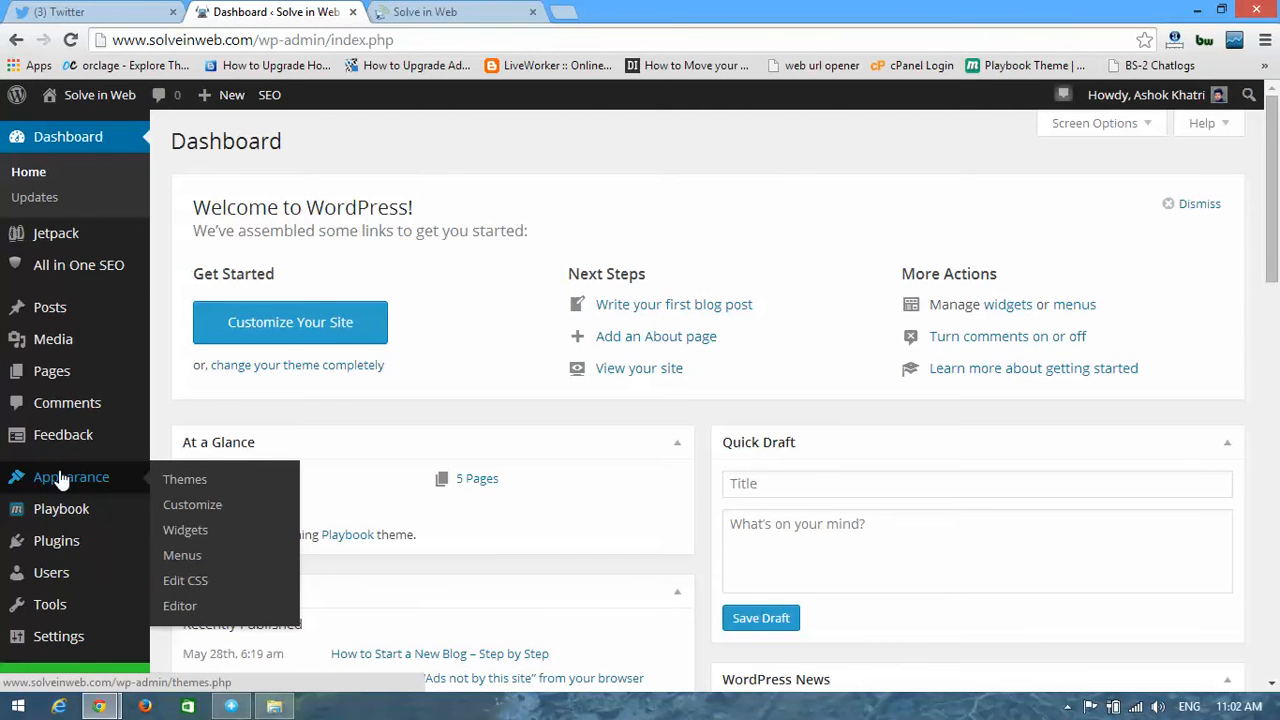
pyautogui.moveTo(210, 490)
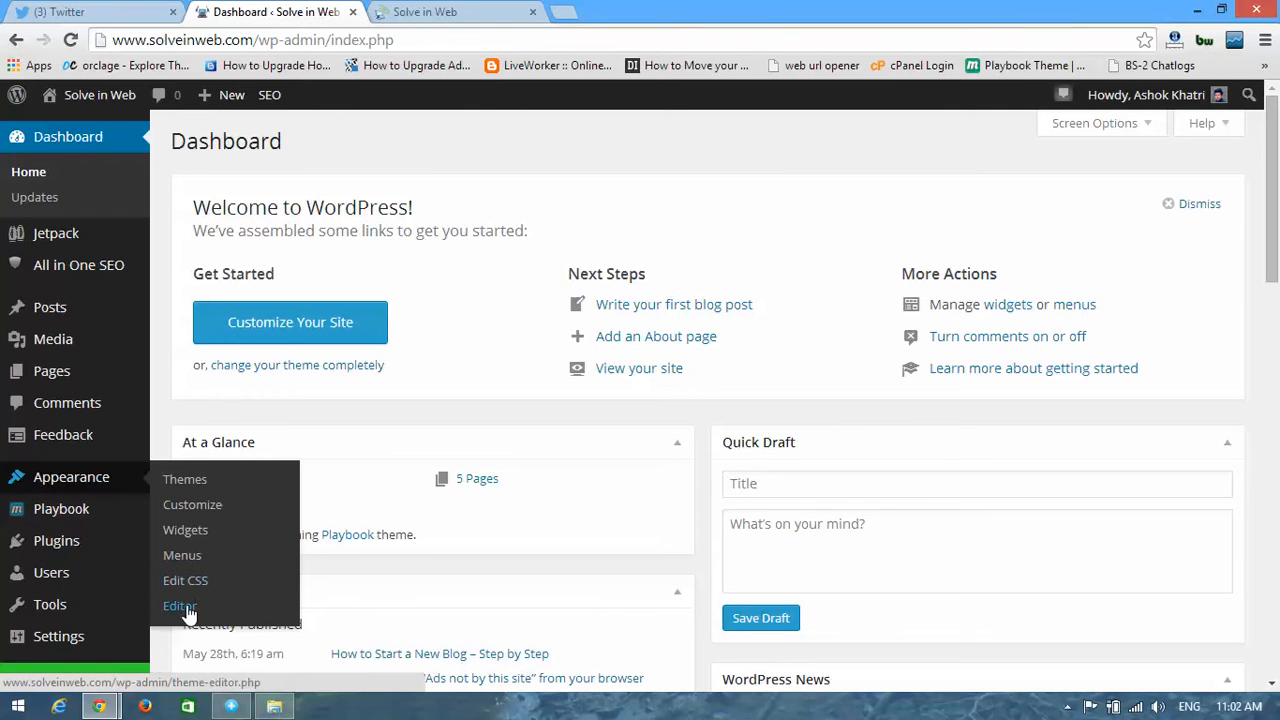
# Open the theme editor and load the Single Post (single.php) template
pyautogui.click(180, 605)
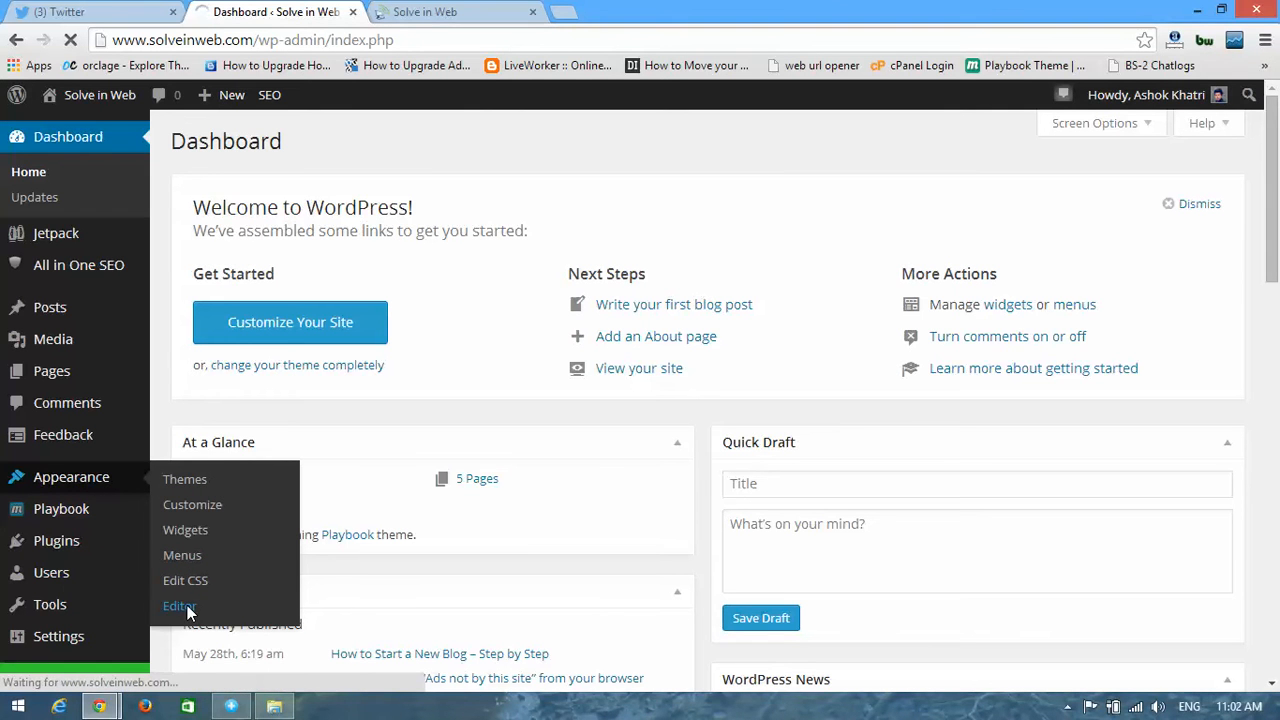
pyautogui.click(179, 605)
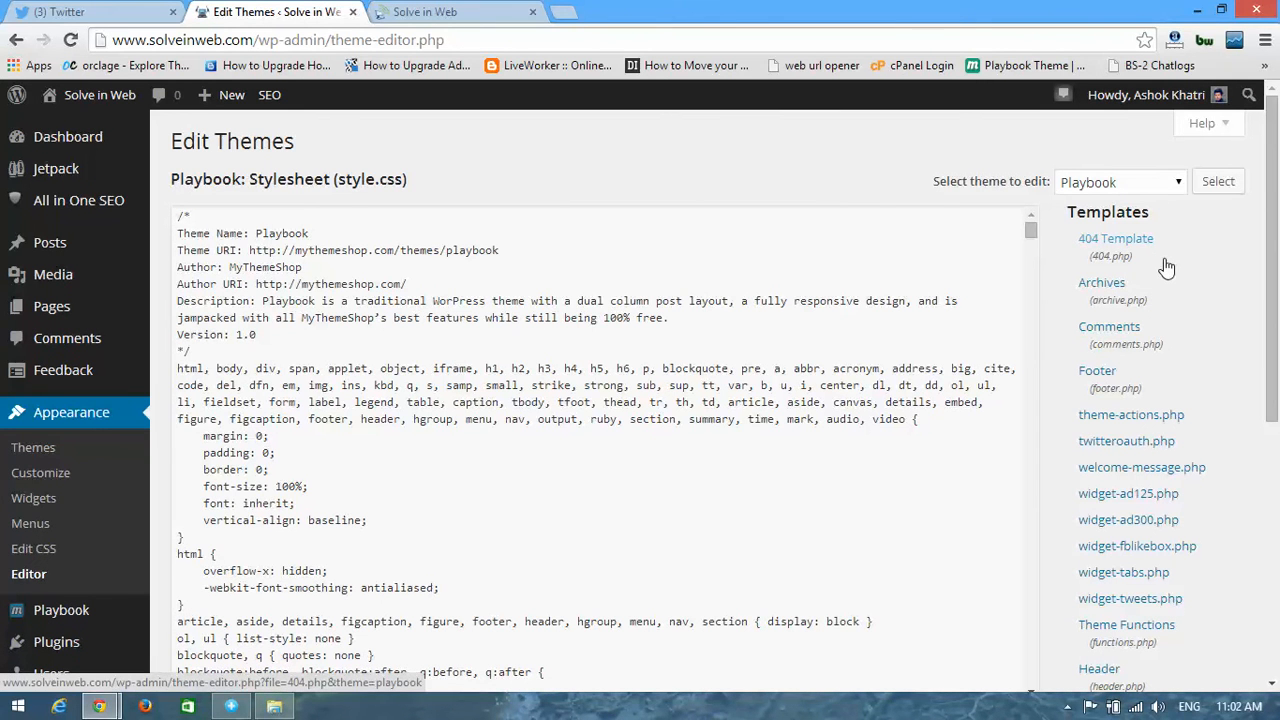
pyautogui.moveTo(1263, 273)
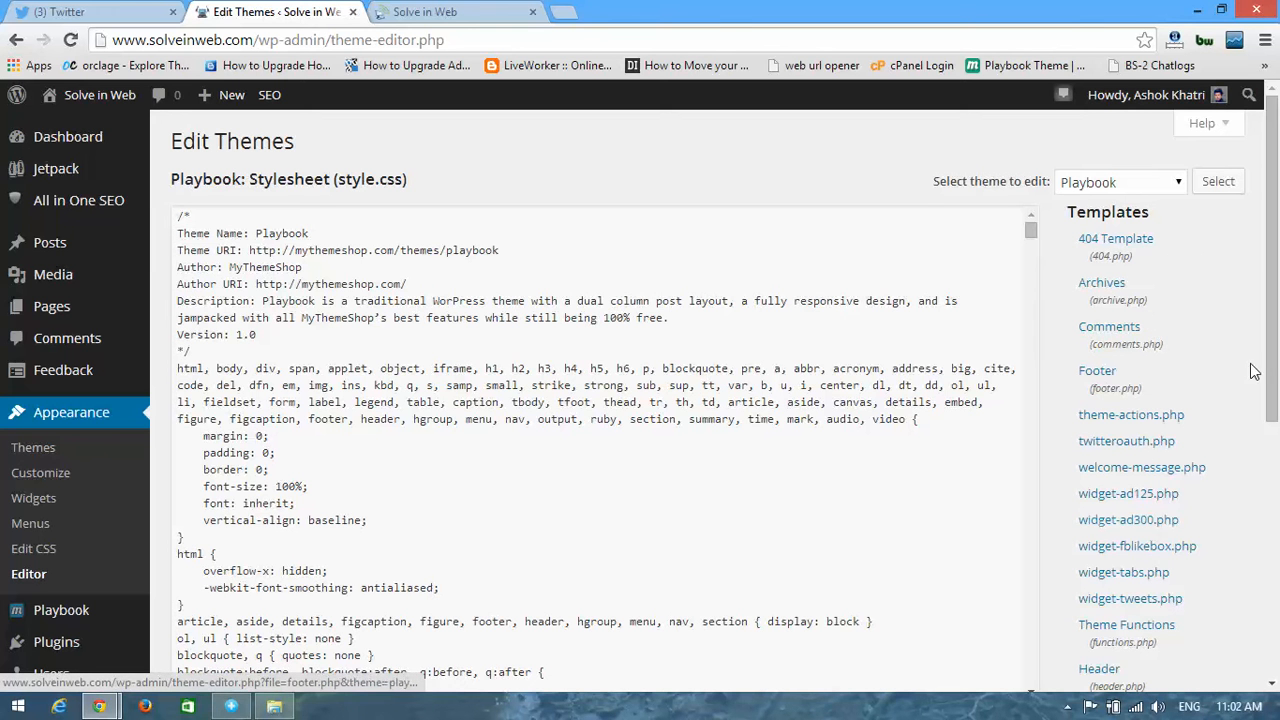
pyautogui.scroll(-3)
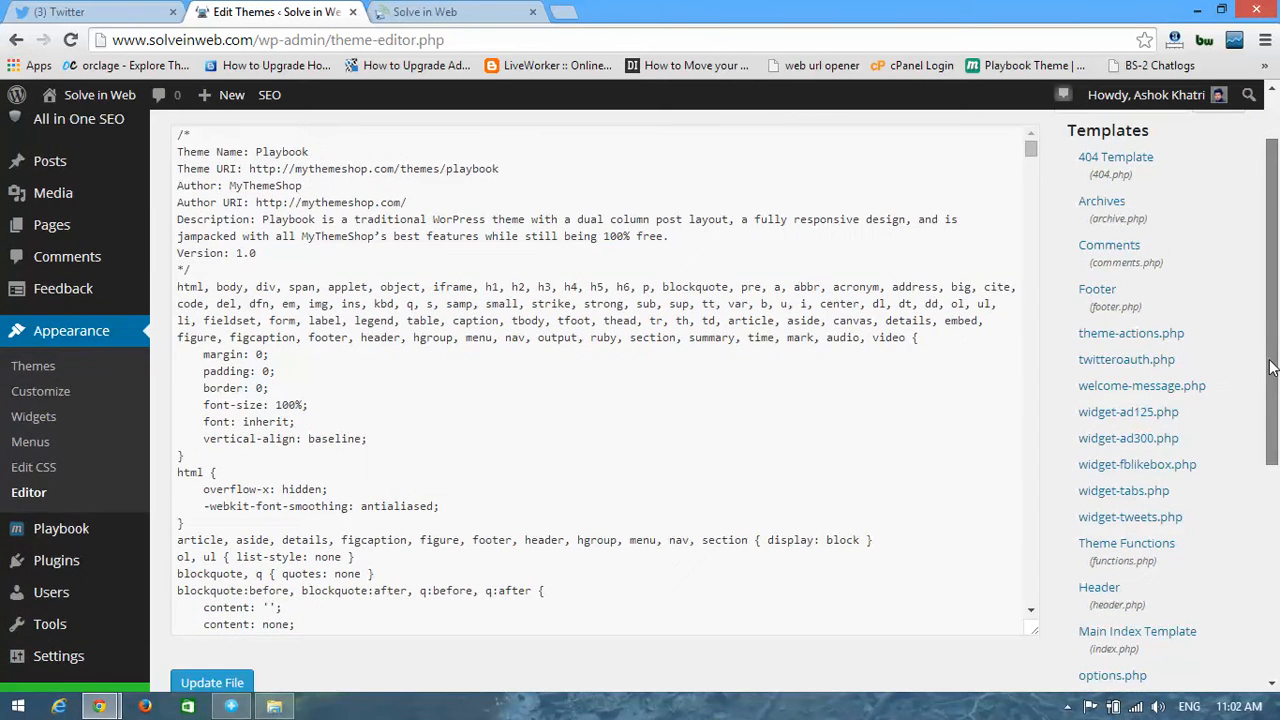
pyautogui.scroll(-3)
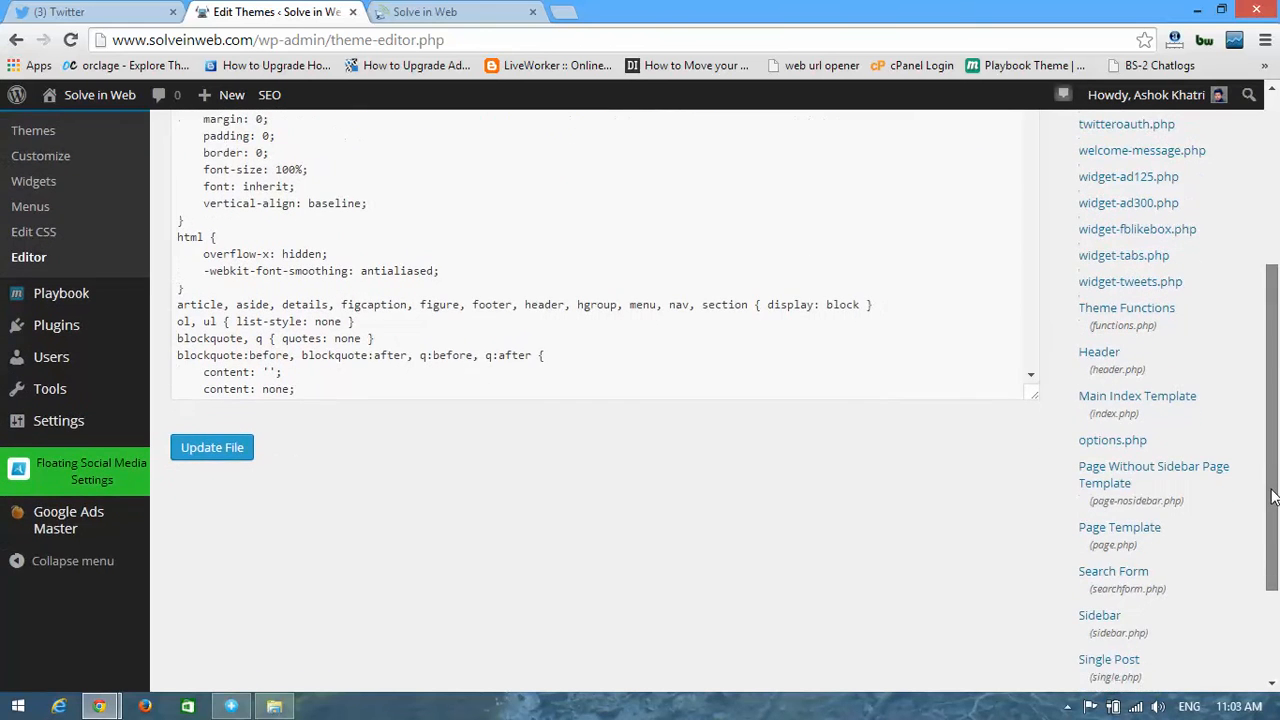
pyautogui.scroll(-3)
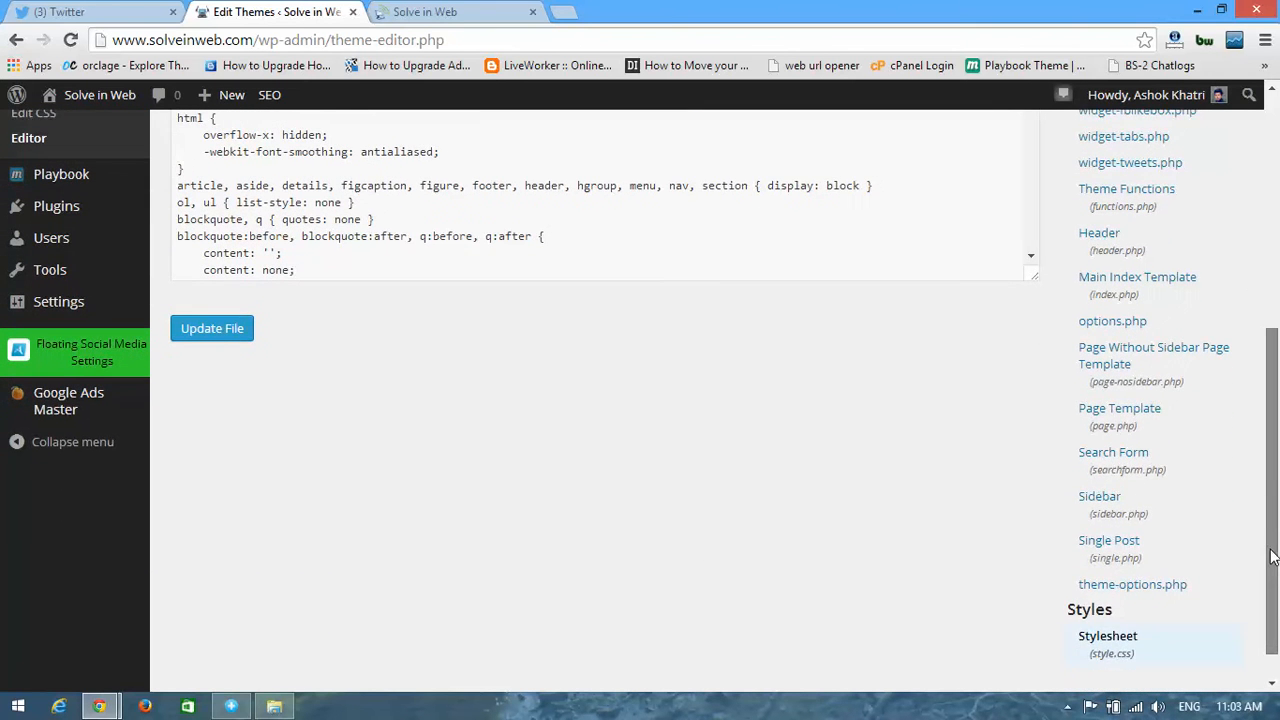
pyautogui.scroll(-3)
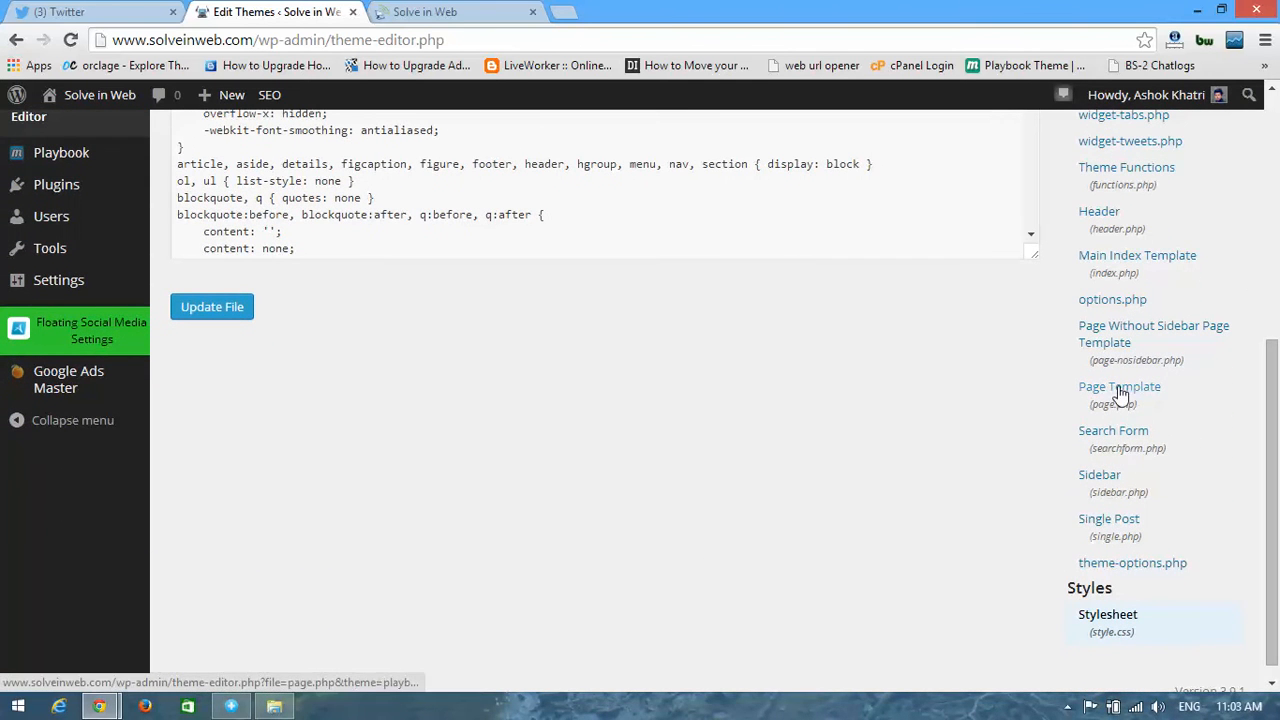
pyautogui.moveTo(1108, 518)
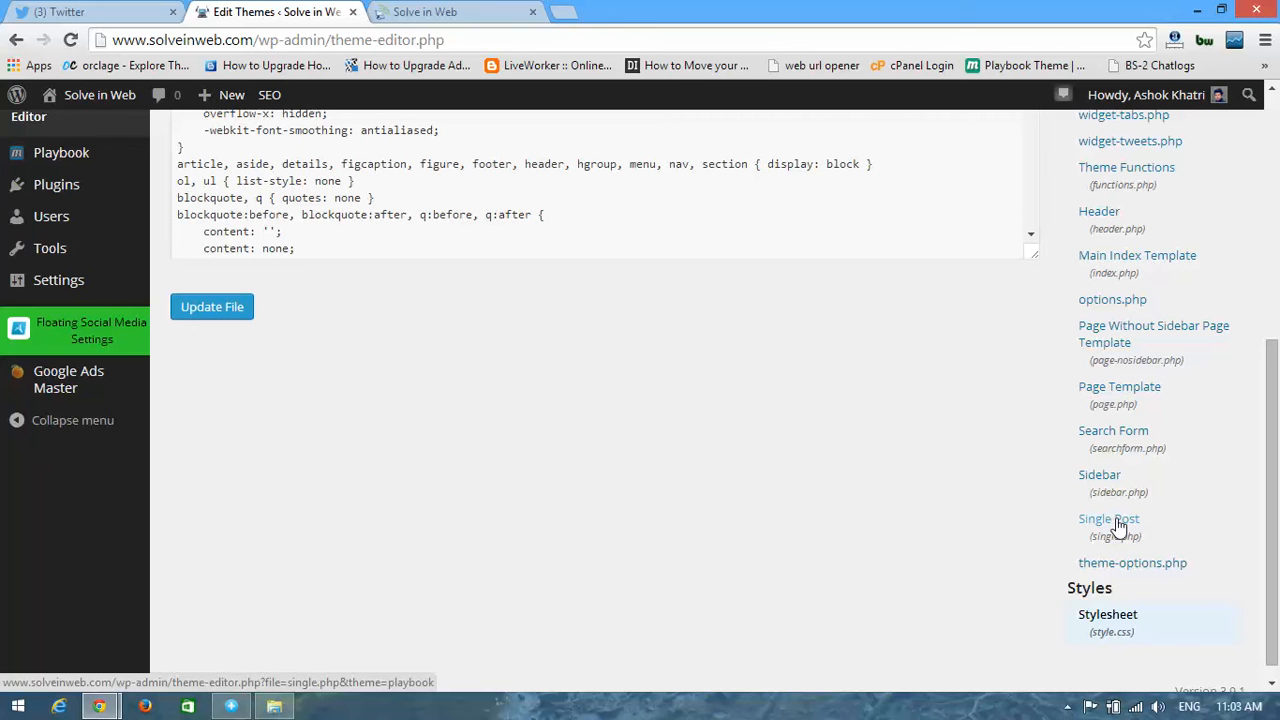
pyautogui.moveTo(1148, 558)
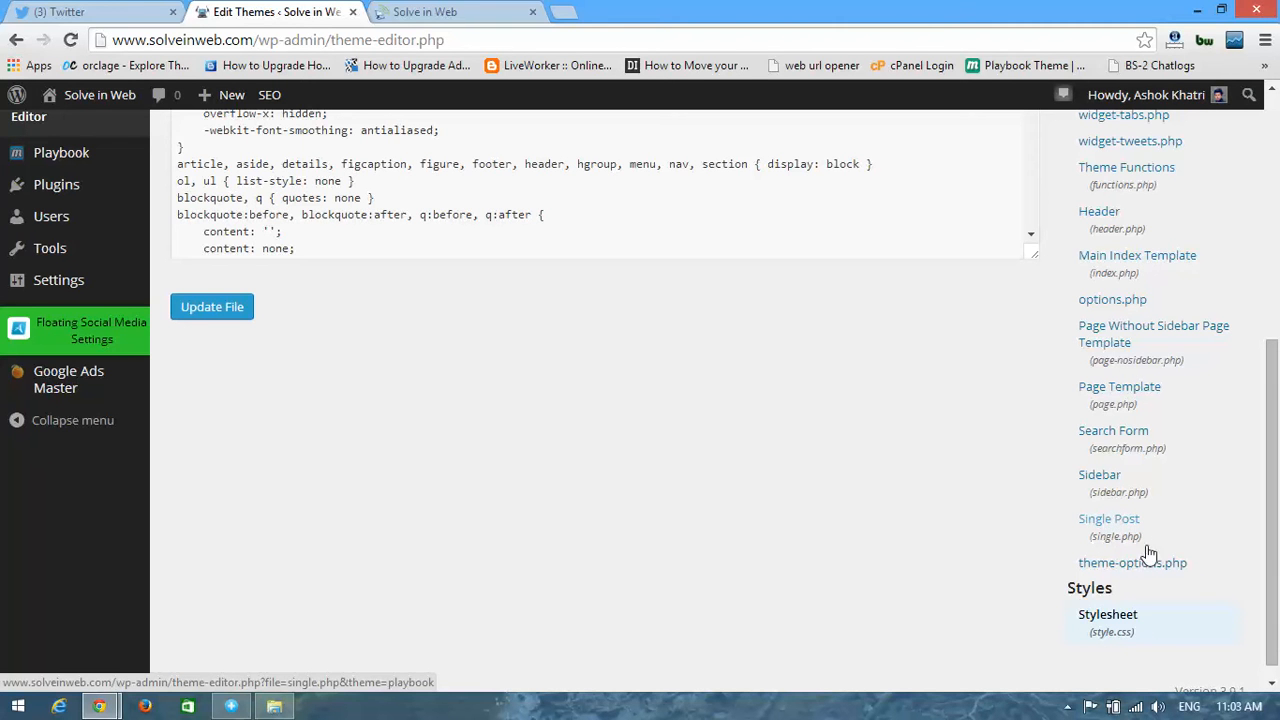
pyautogui.click(1108, 518)
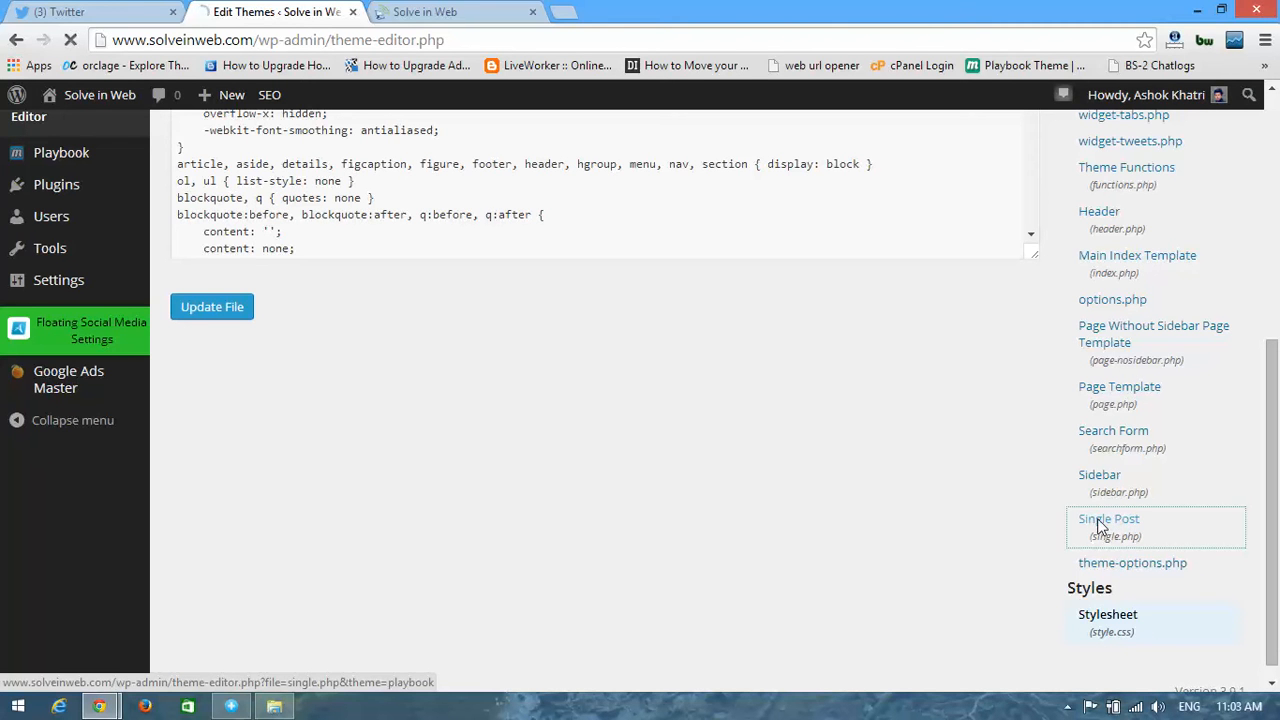
pyautogui.click(1108, 518)
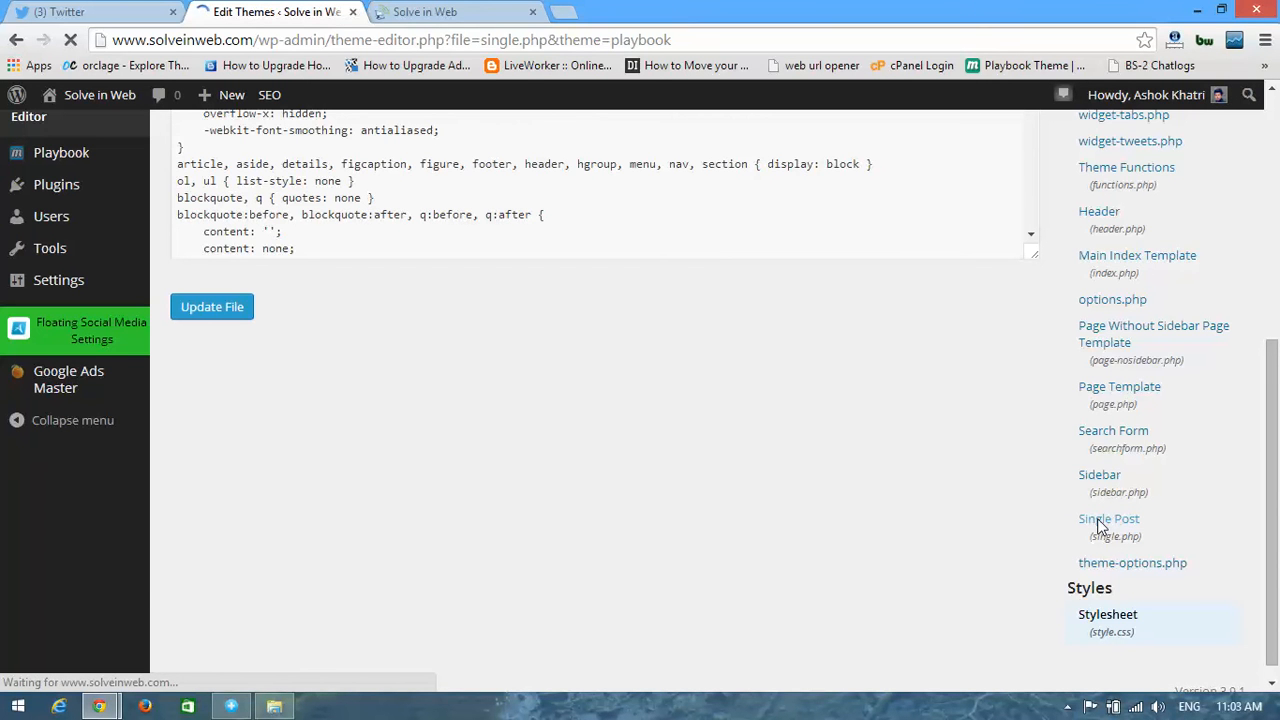
# Paste the AdSense leaderboard code on a new line after the content_box div
pyautogui.click(1108, 518)
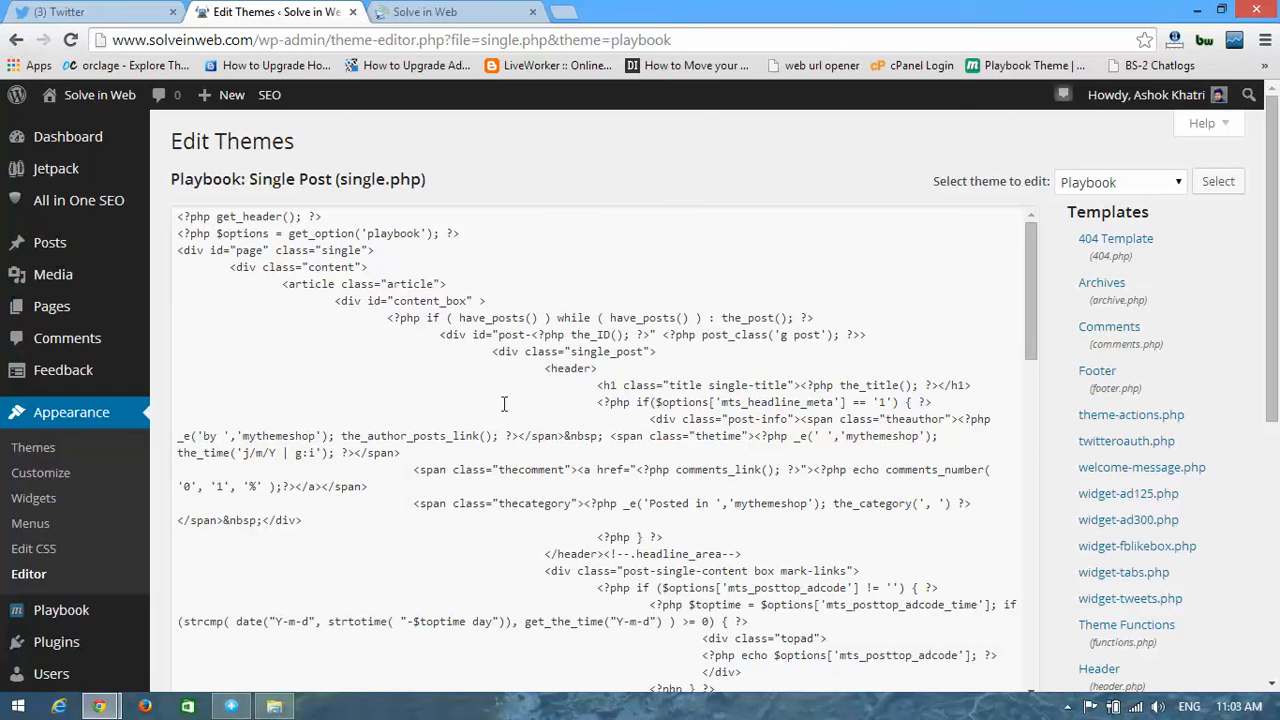
pyautogui.moveTo(374, 373)
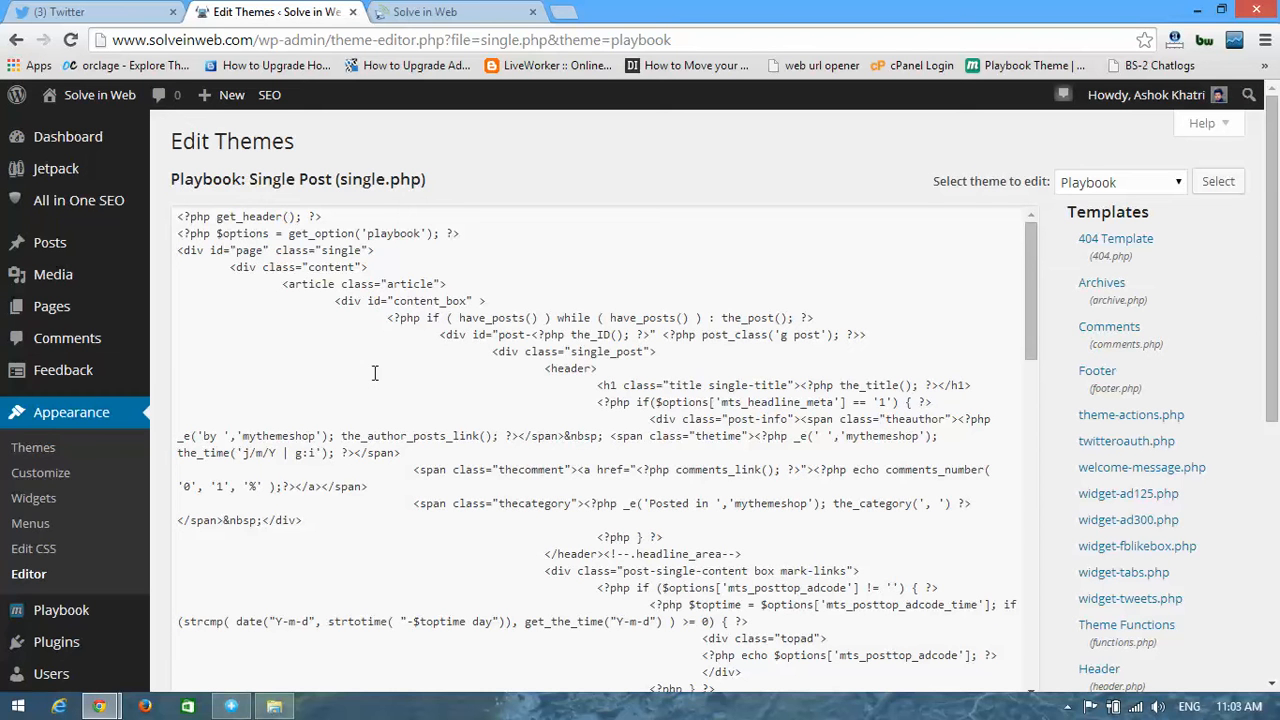
pyautogui.moveTo(331, 356)
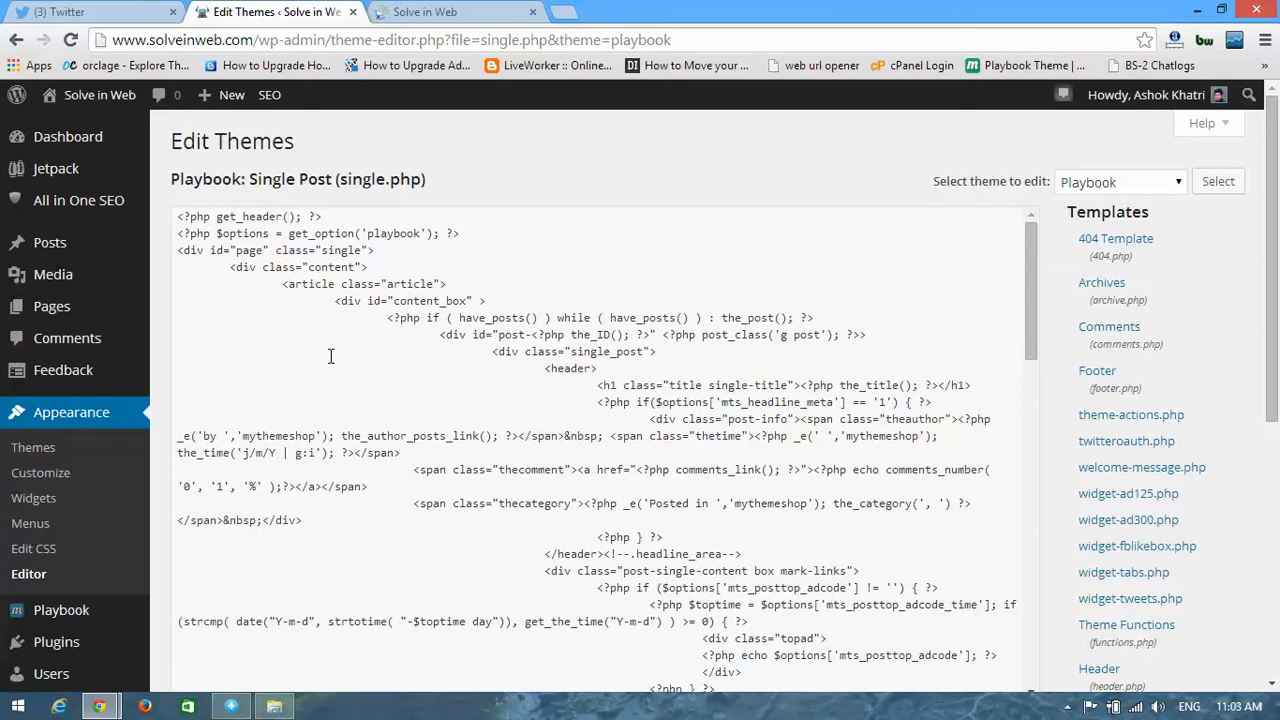
pyautogui.moveTo(345, 308)
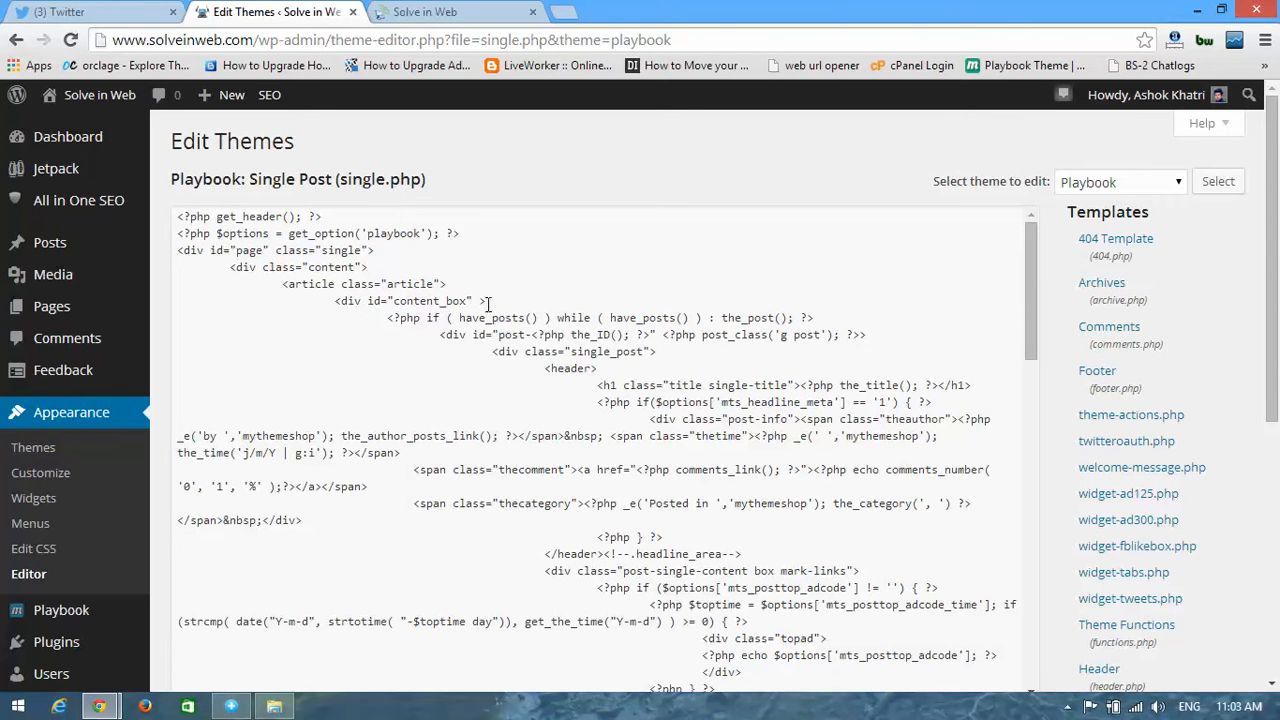
pyautogui.doubleClick(408, 300)
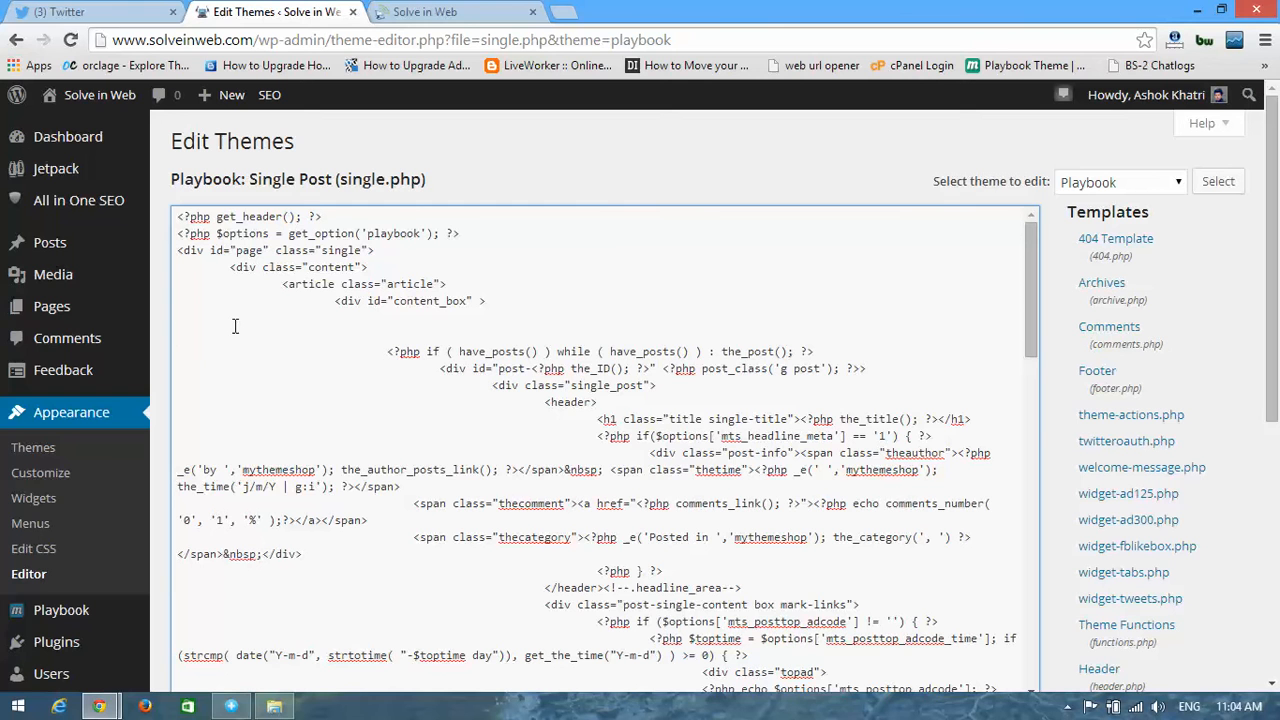
pyautogui.click(180, 333)
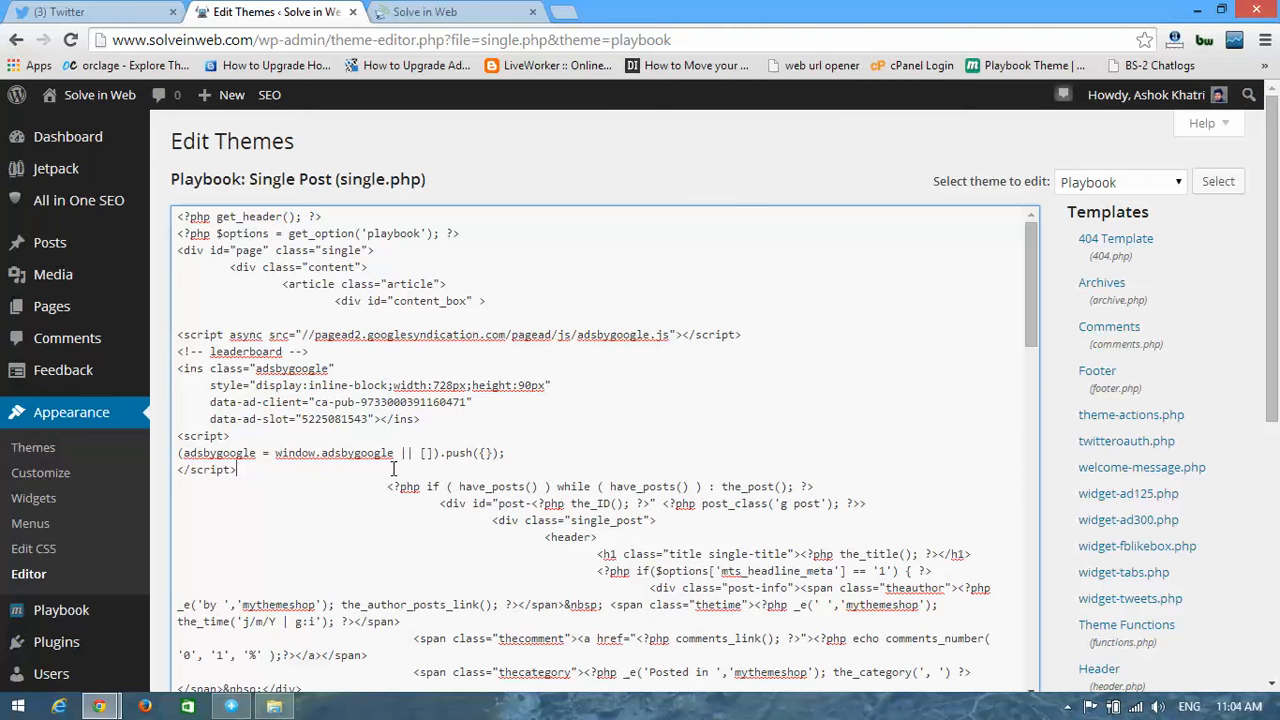
# Save the modified single.php with Update File
pyautogui.scroll(-3)
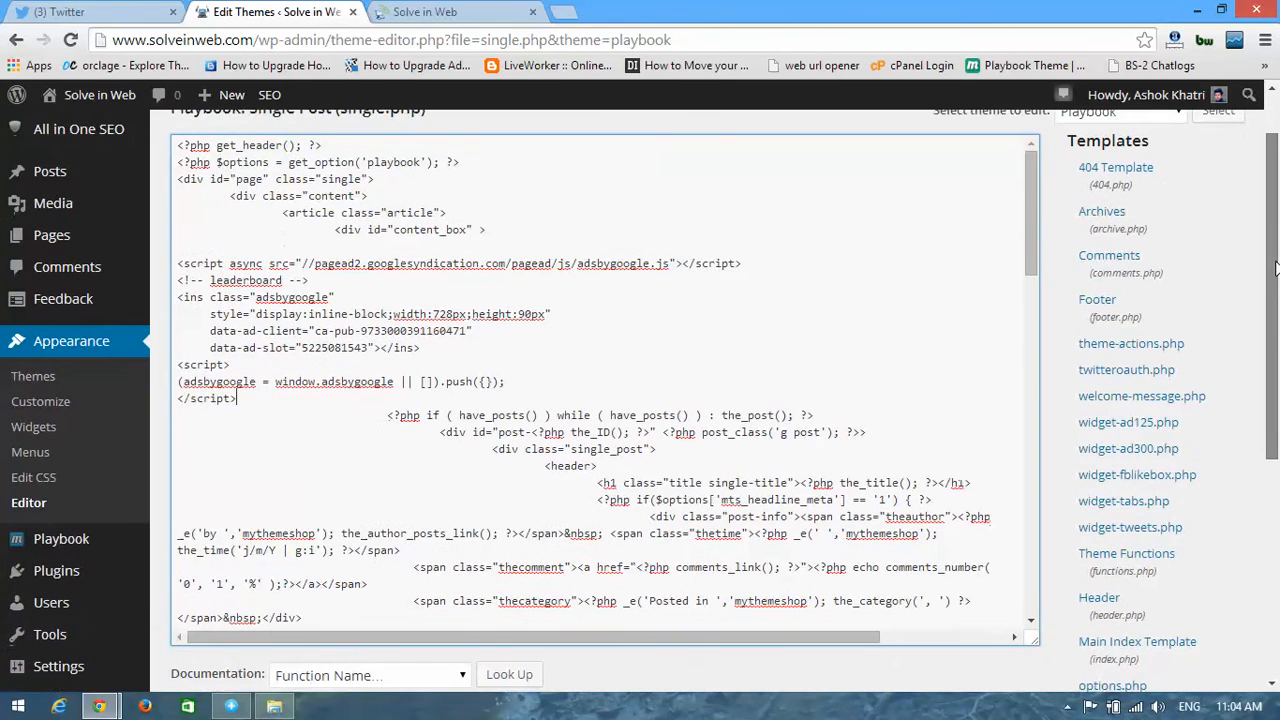
pyautogui.scroll(-3)
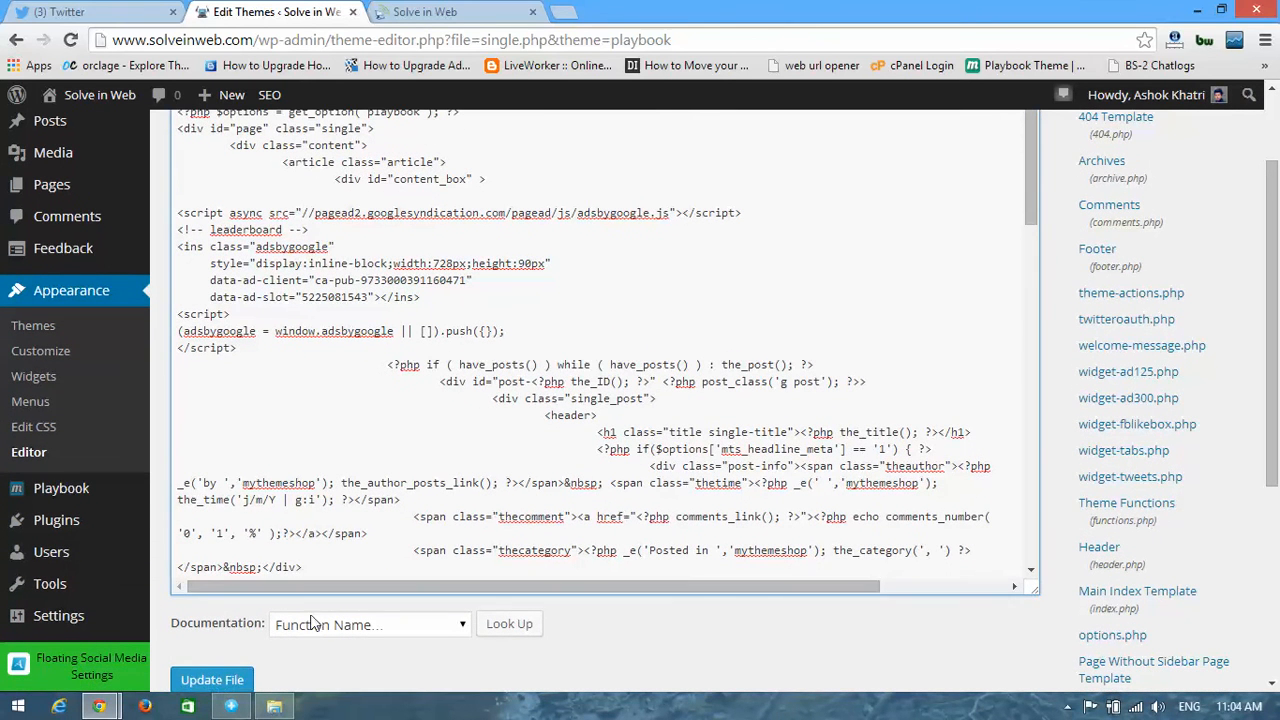
pyautogui.click(211, 679)
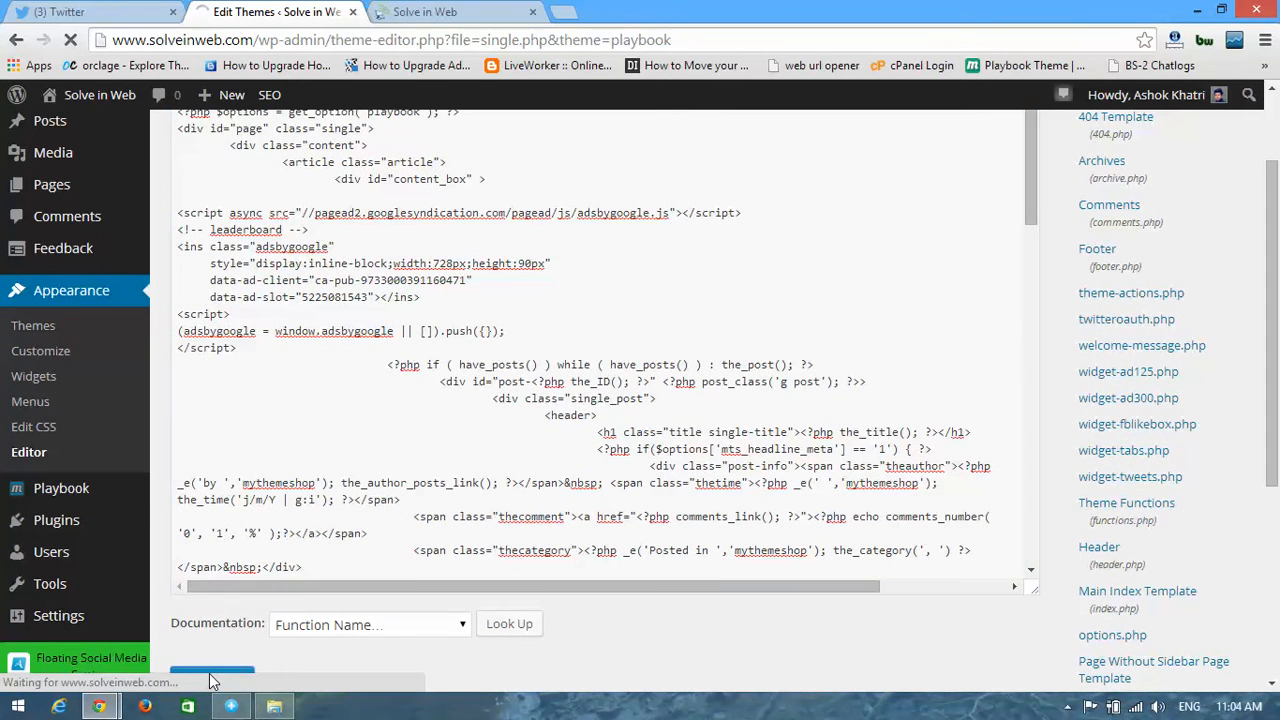
pyautogui.click(211, 673)
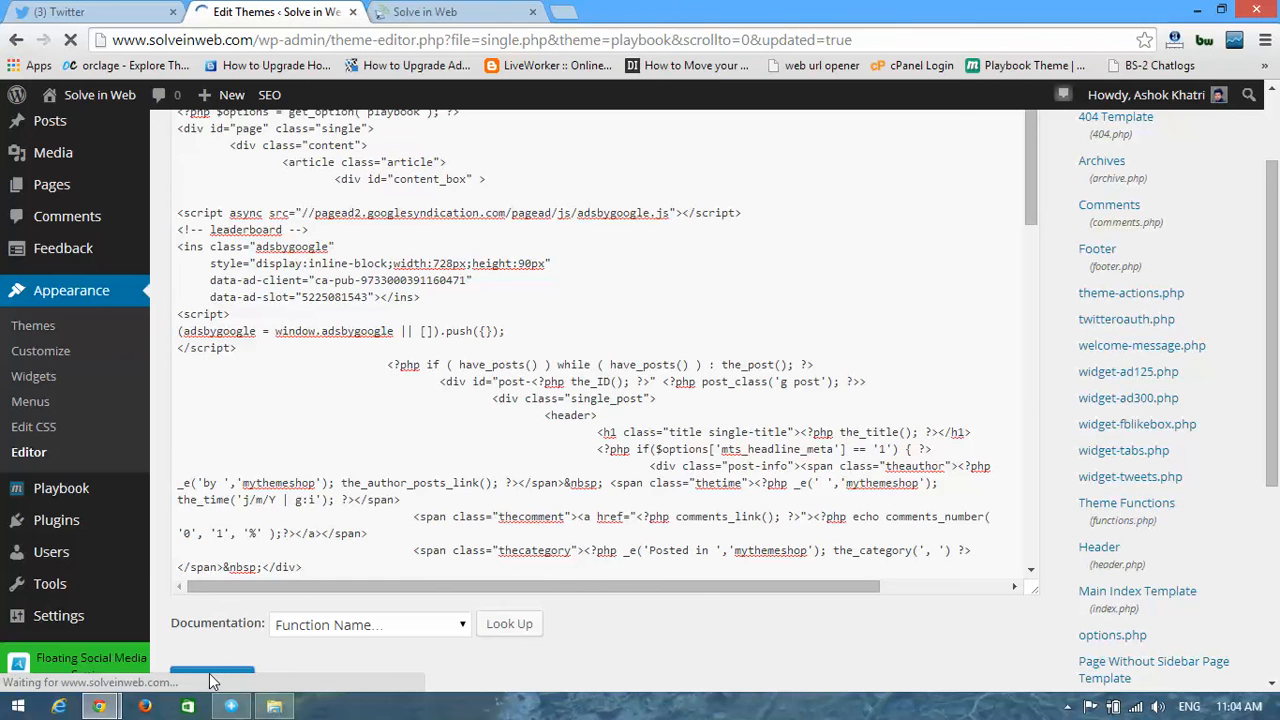
pyautogui.click(211, 678)
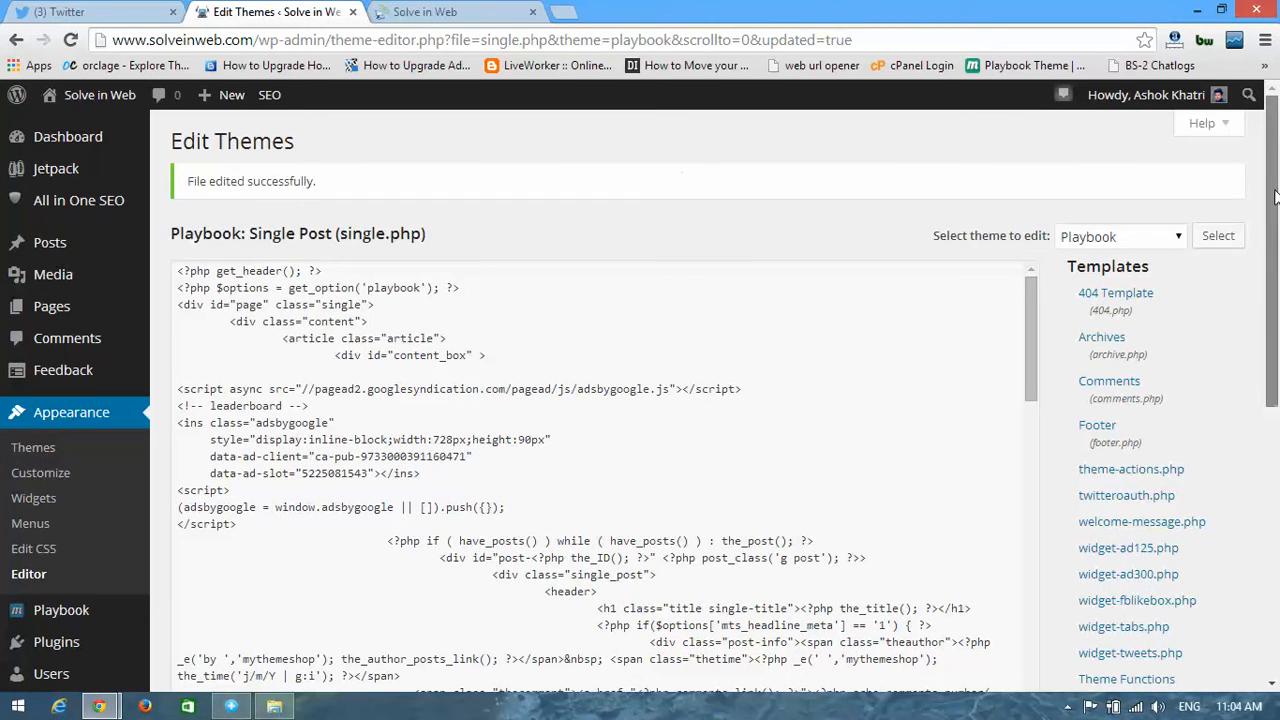
# Delete the WP Super Cache cache and return to the Solve in Web homepage
pyautogui.scroll(-3)
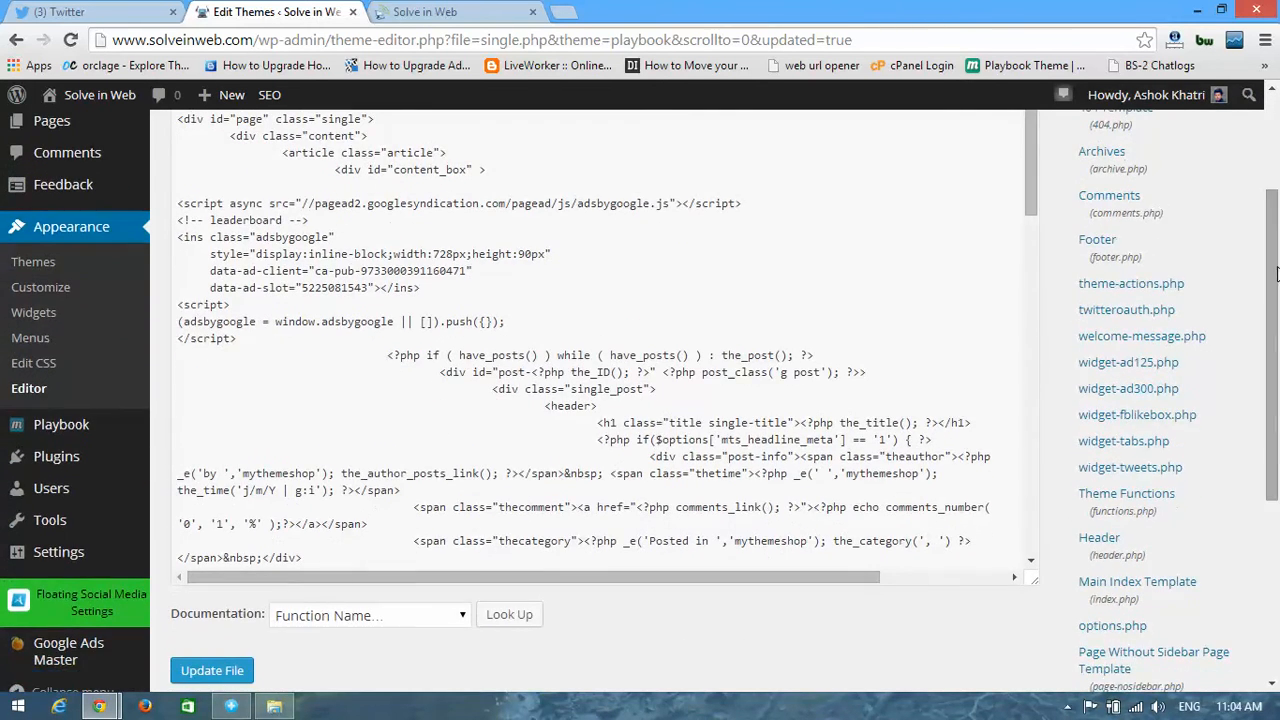
pyautogui.moveTo(51, 488)
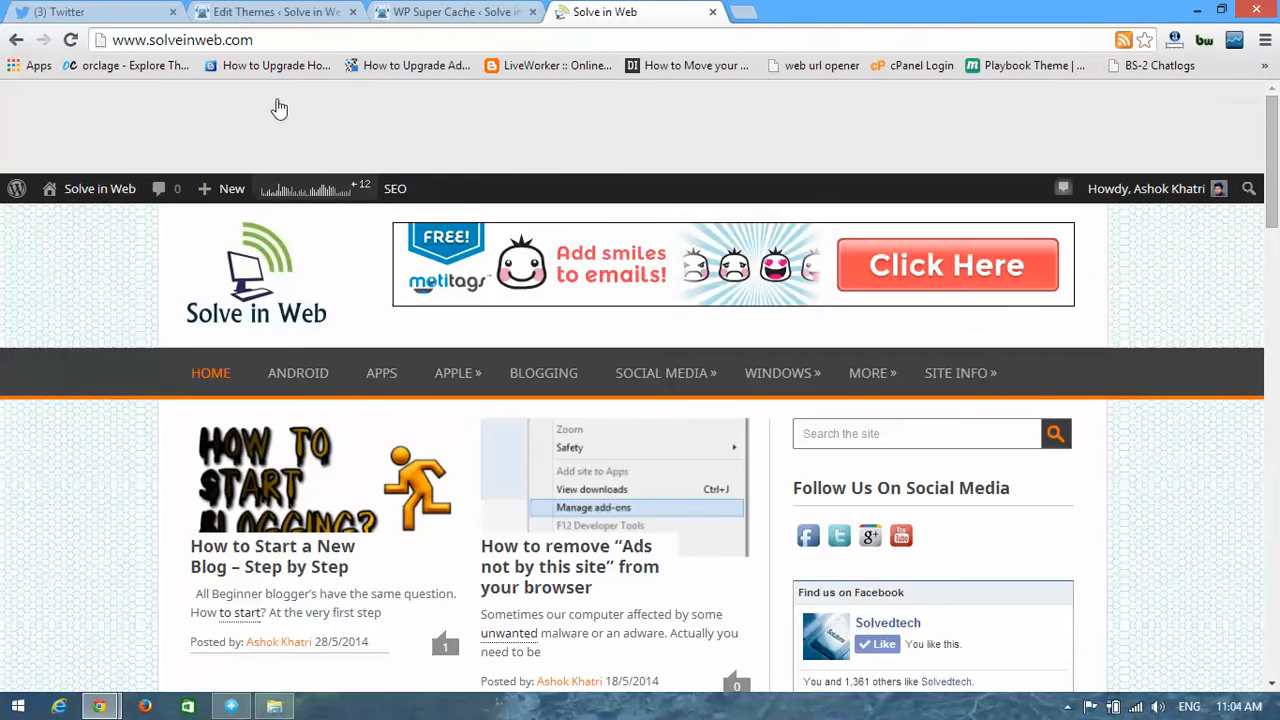
pyautogui.click(455, 12)
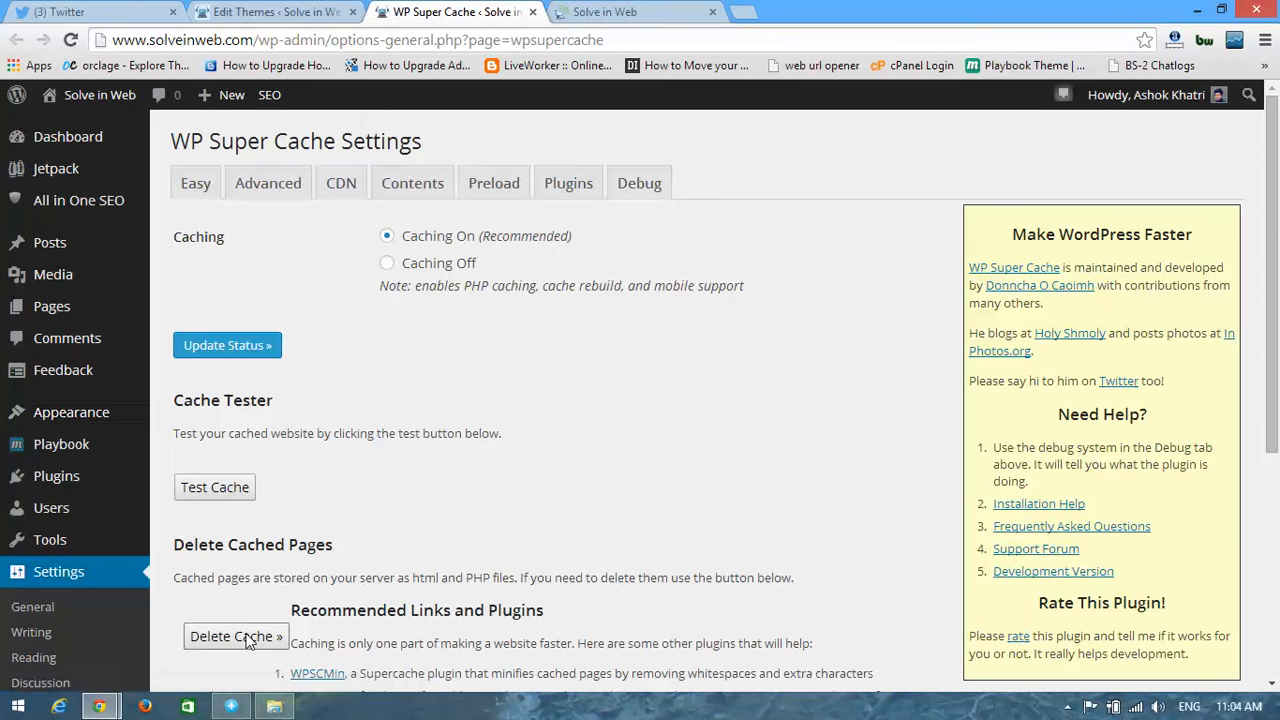
pyautogui.click(412, 183)
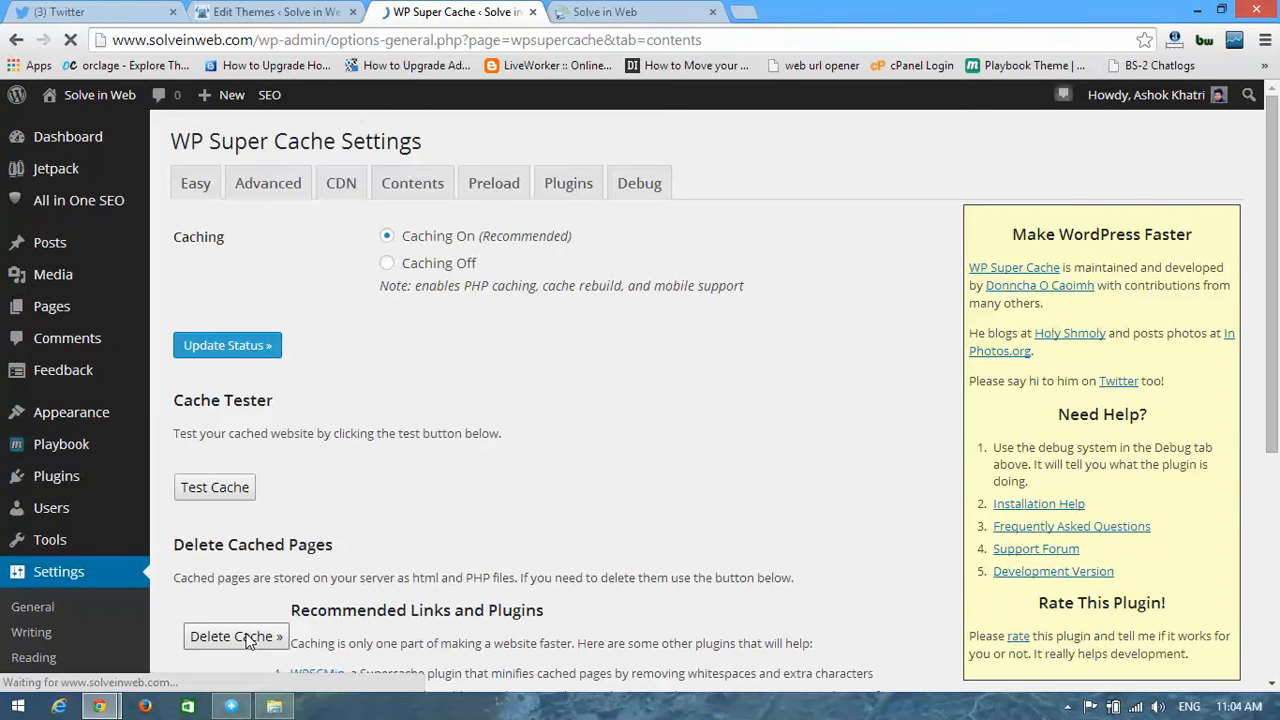
pyautogui.click(637, 11)
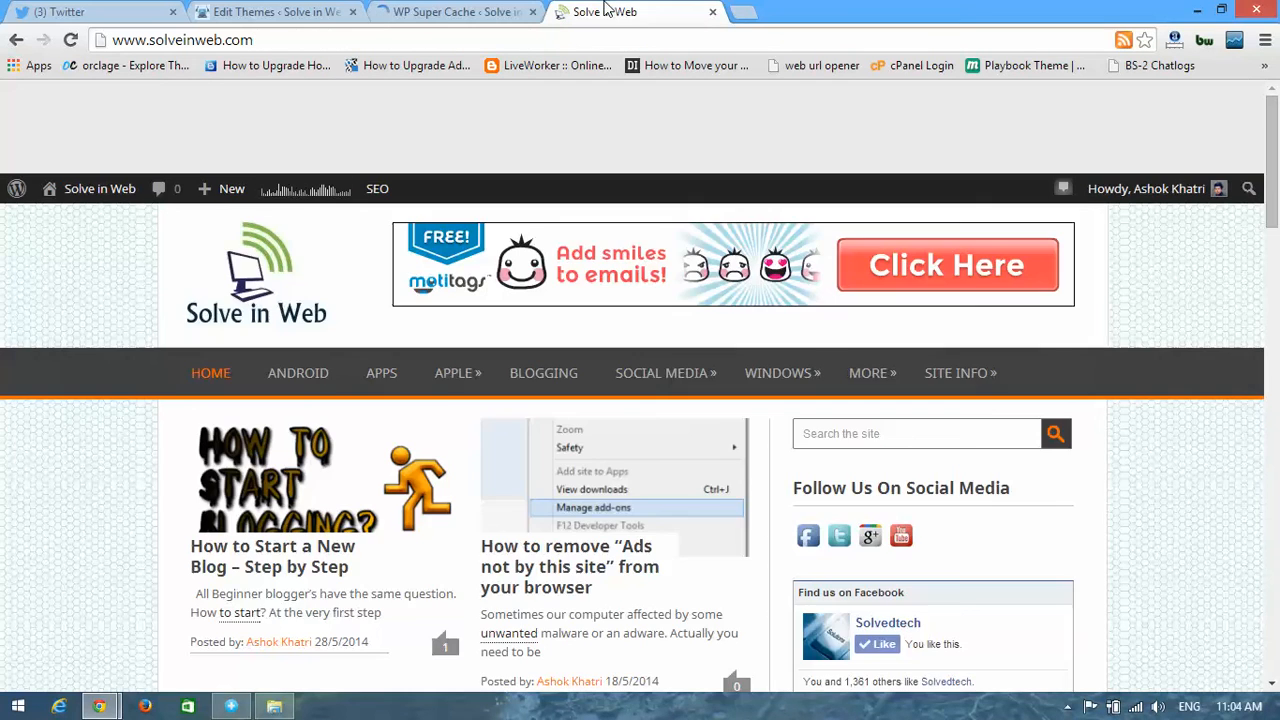
# Open the live post 'How to Start a New Blog – Step by Step' from the homepage
pyautogui.scroll(-3)
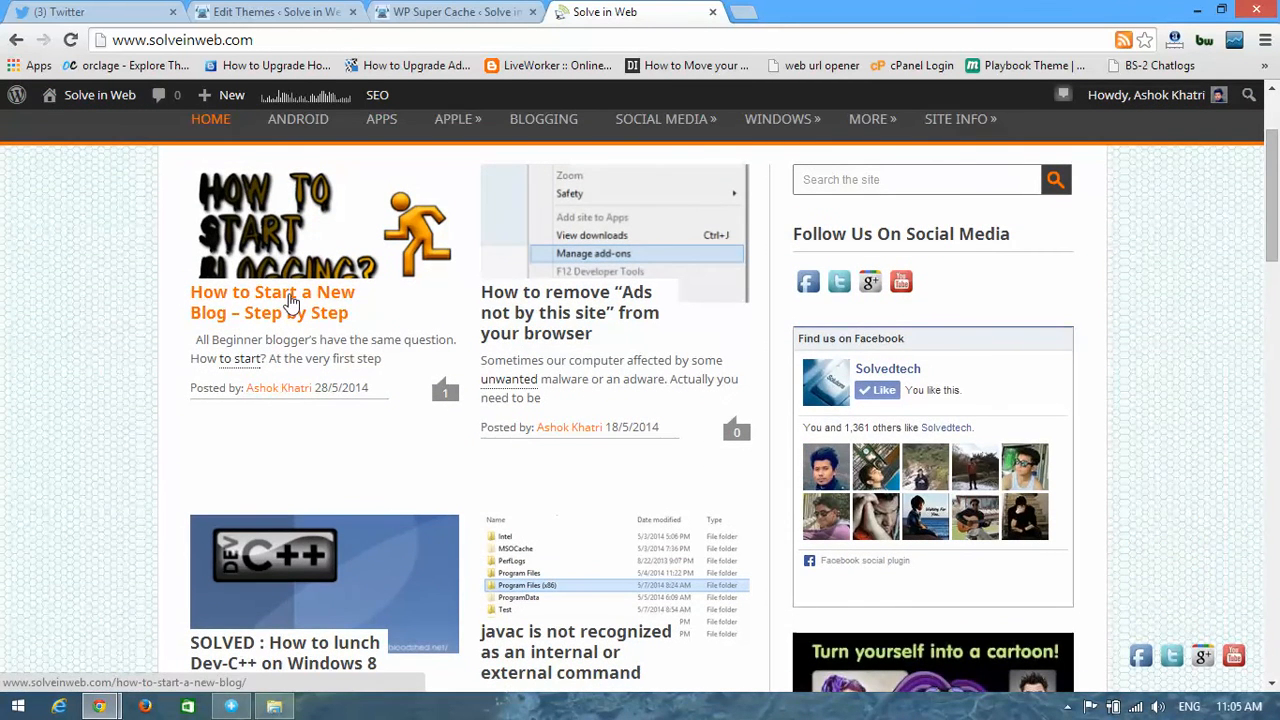
pyautogui.click(272, 302)
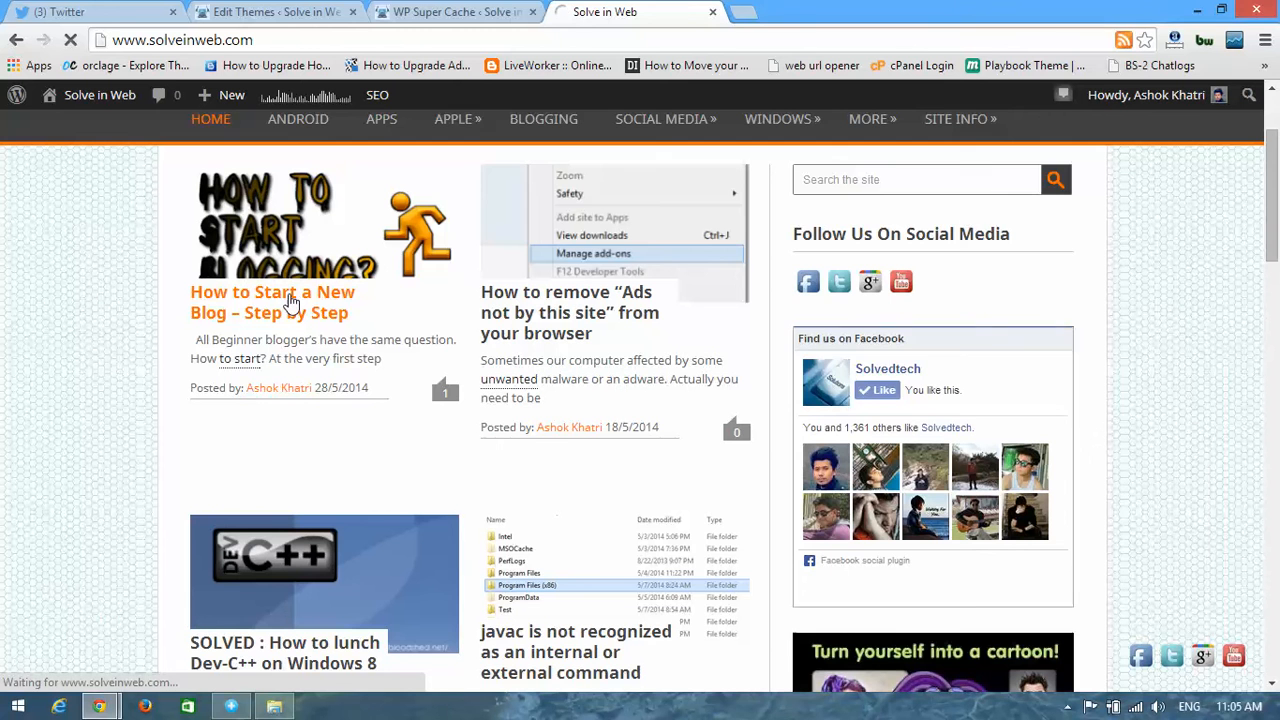
pyautogui.click(272, 302)
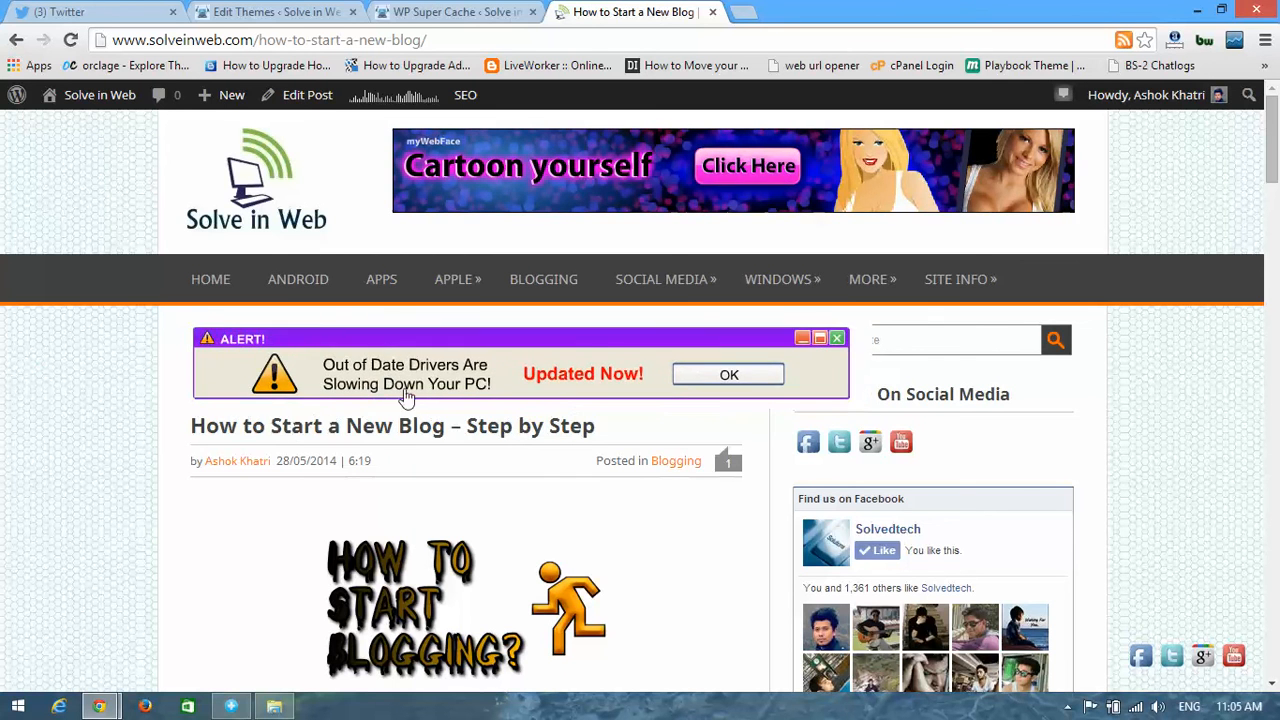
# Scroll the post down to the author box, then return to the single.php editor
pyautogui.scroll(-3)
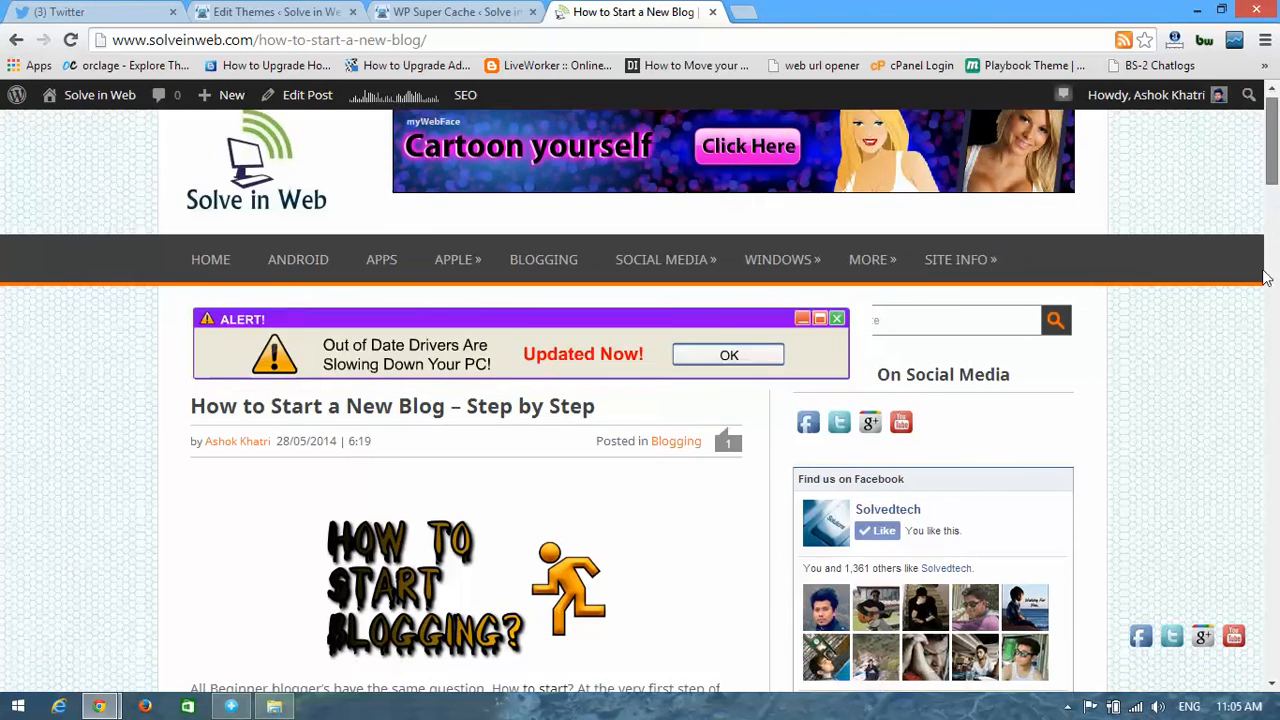
pyautogui.scroll(-3)
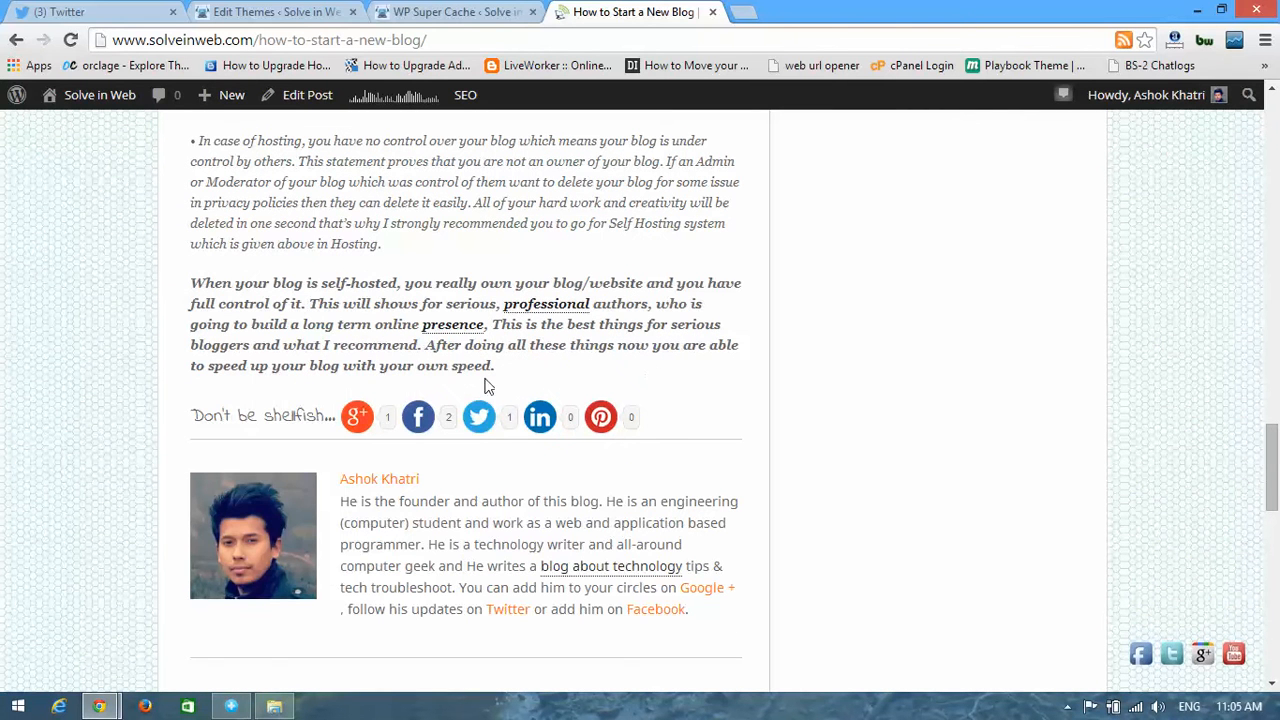
pyautogui.moveTo(1008, 364)
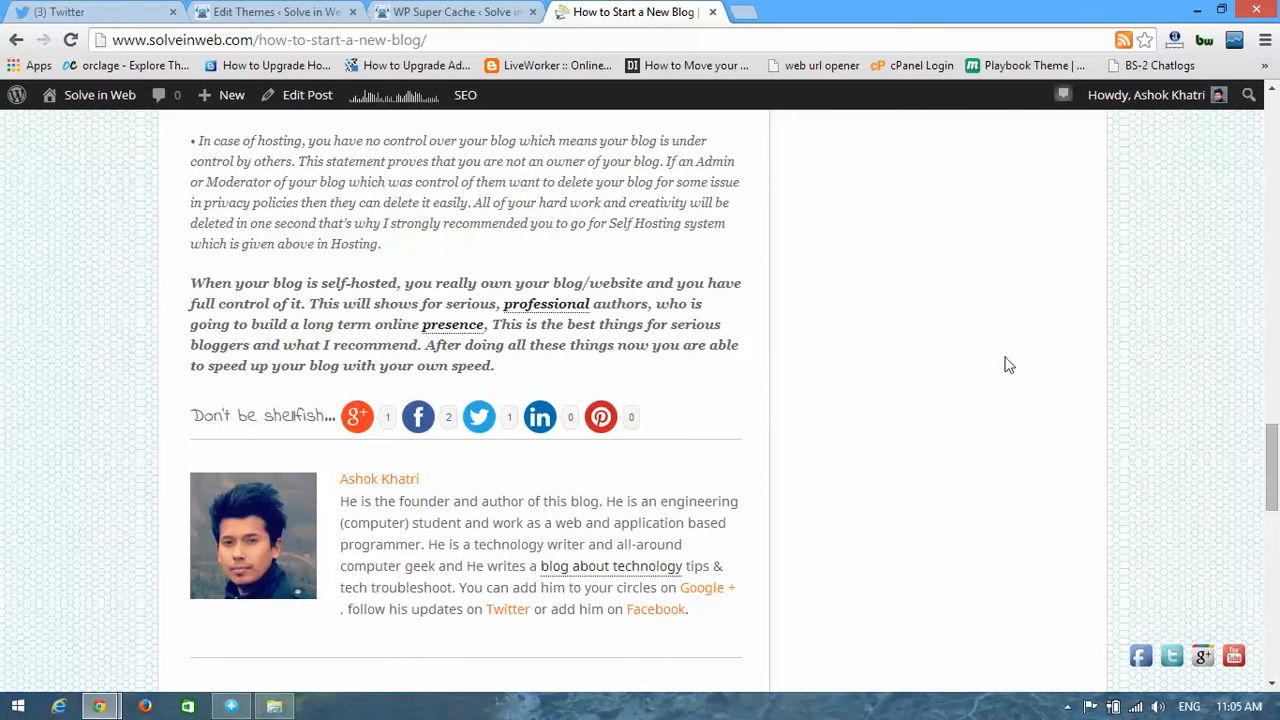
pyautogui.click(455, 12)
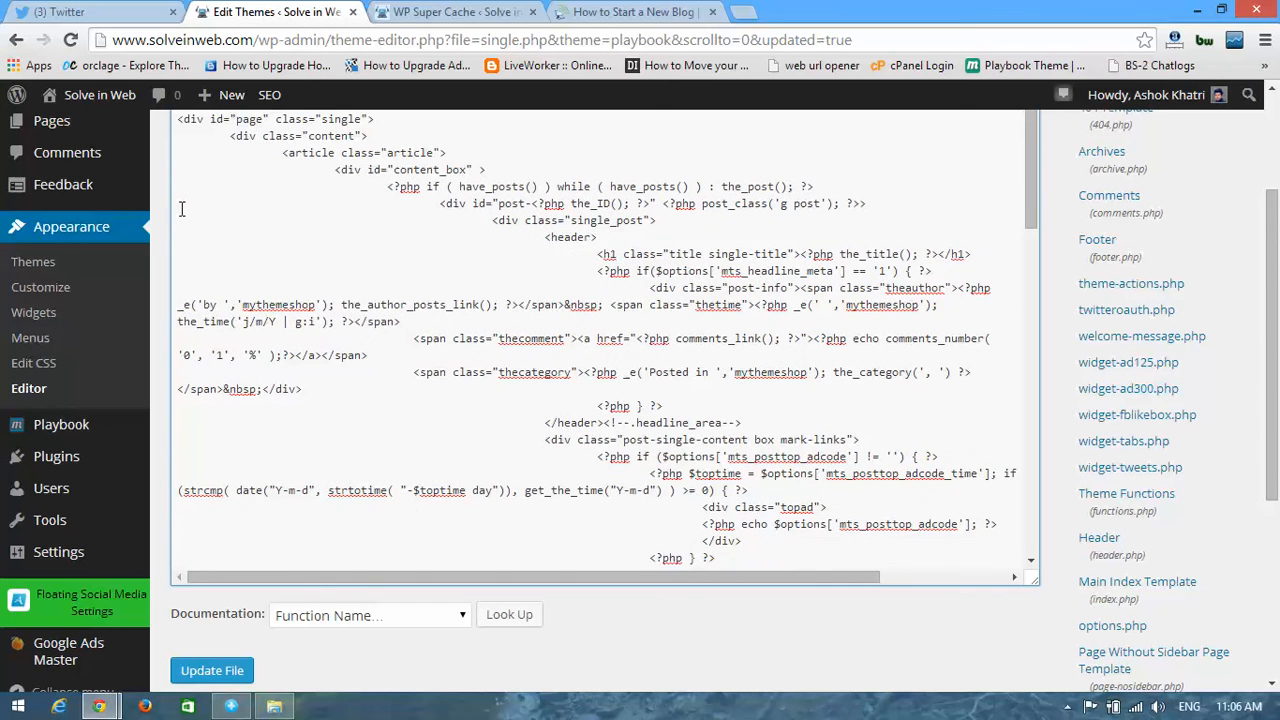
# Paste the leaderboard code below the tags block in single.php, before the closing </div>
pyautogui.scroll(-3)
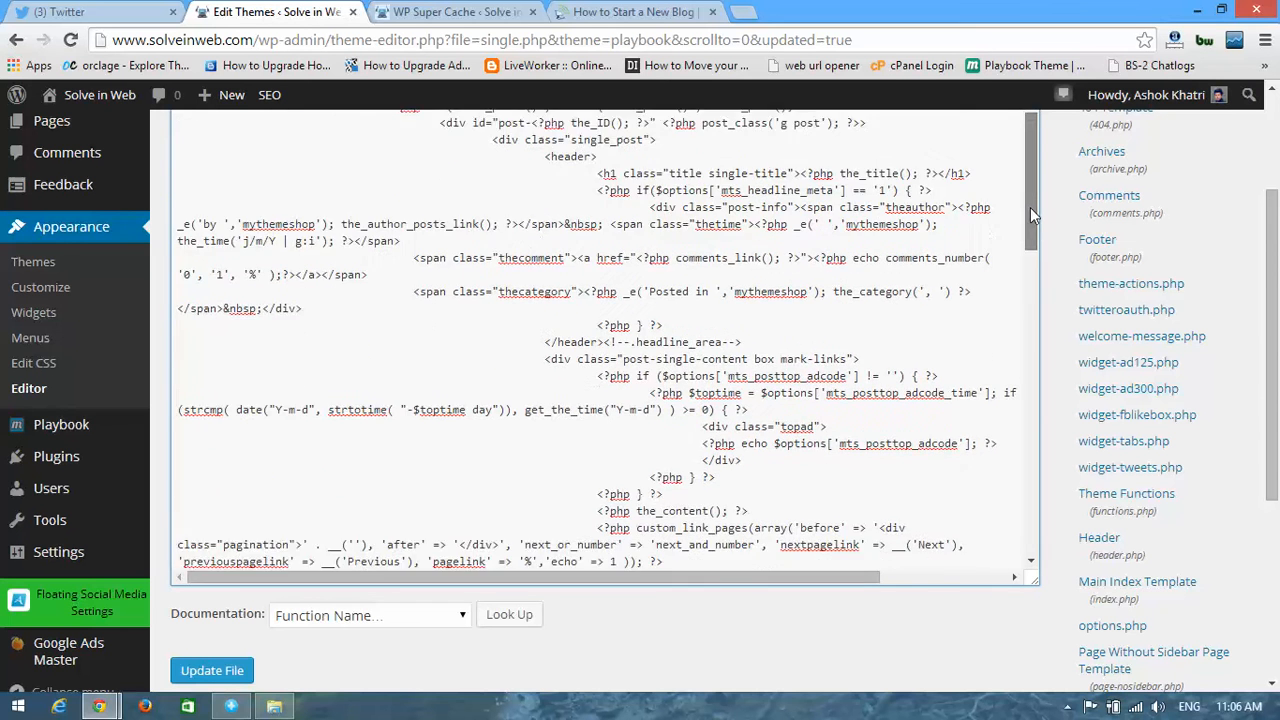
pyautogui.scroll(-3)
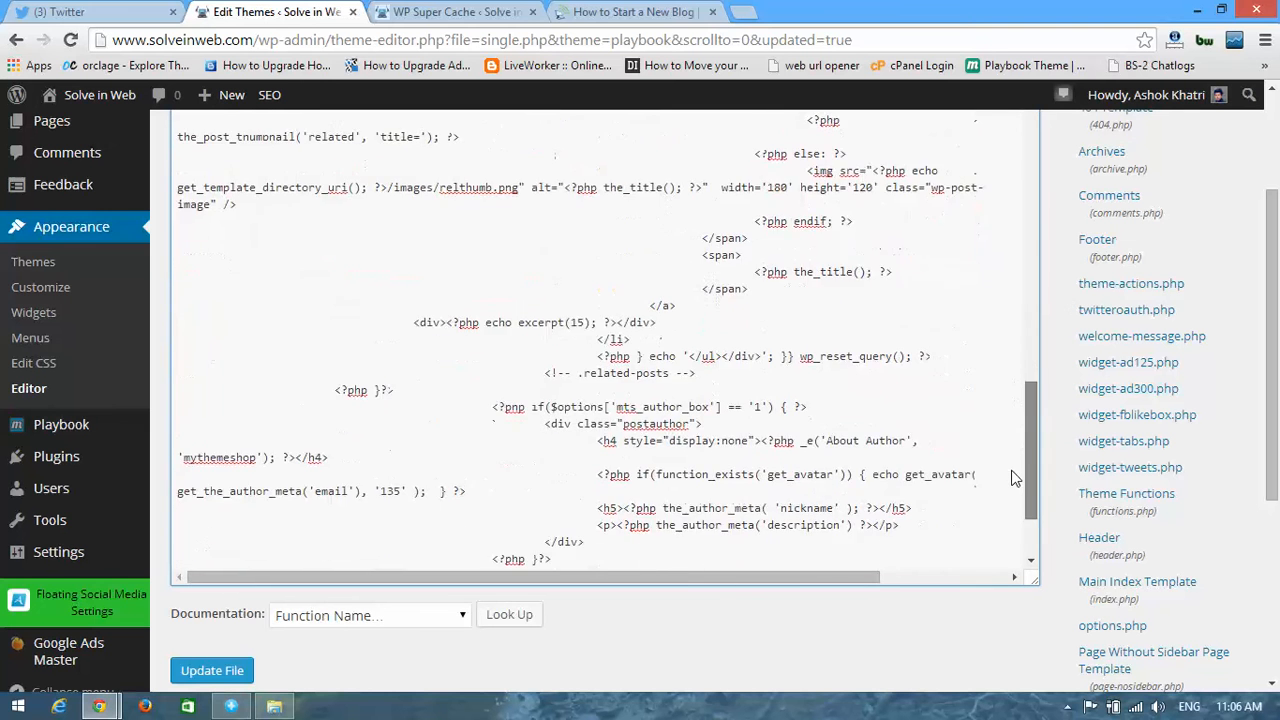
pyautogui.scroll(-3)
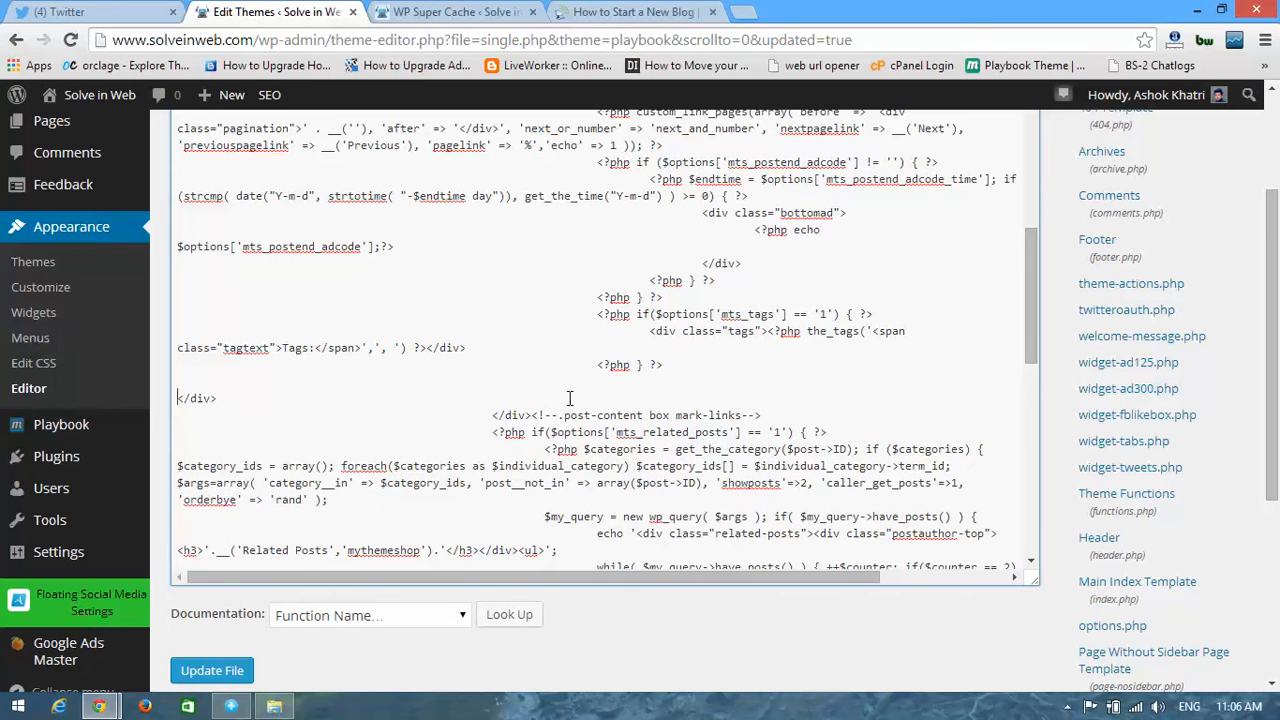
pyautogui.scroll(-3)
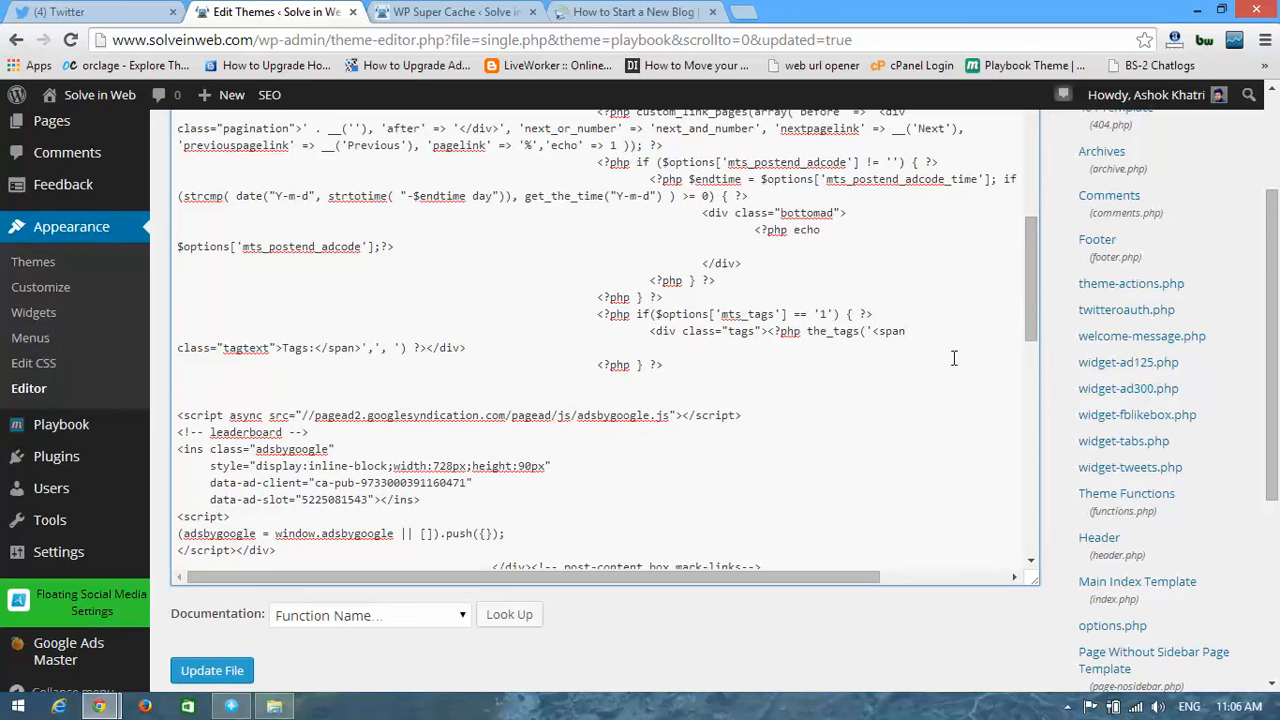
pyautogui.scroll(-3)
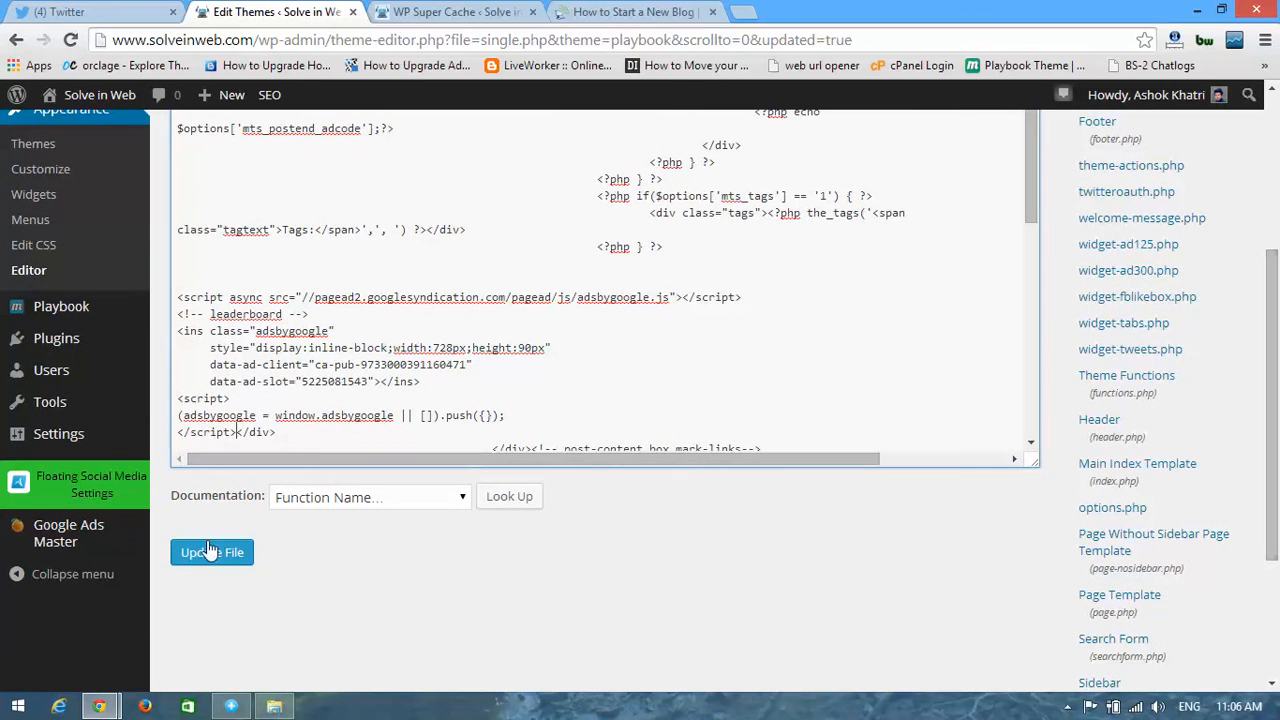
# Save the edited single.php with Update File
pyautogui.click(211, 552)
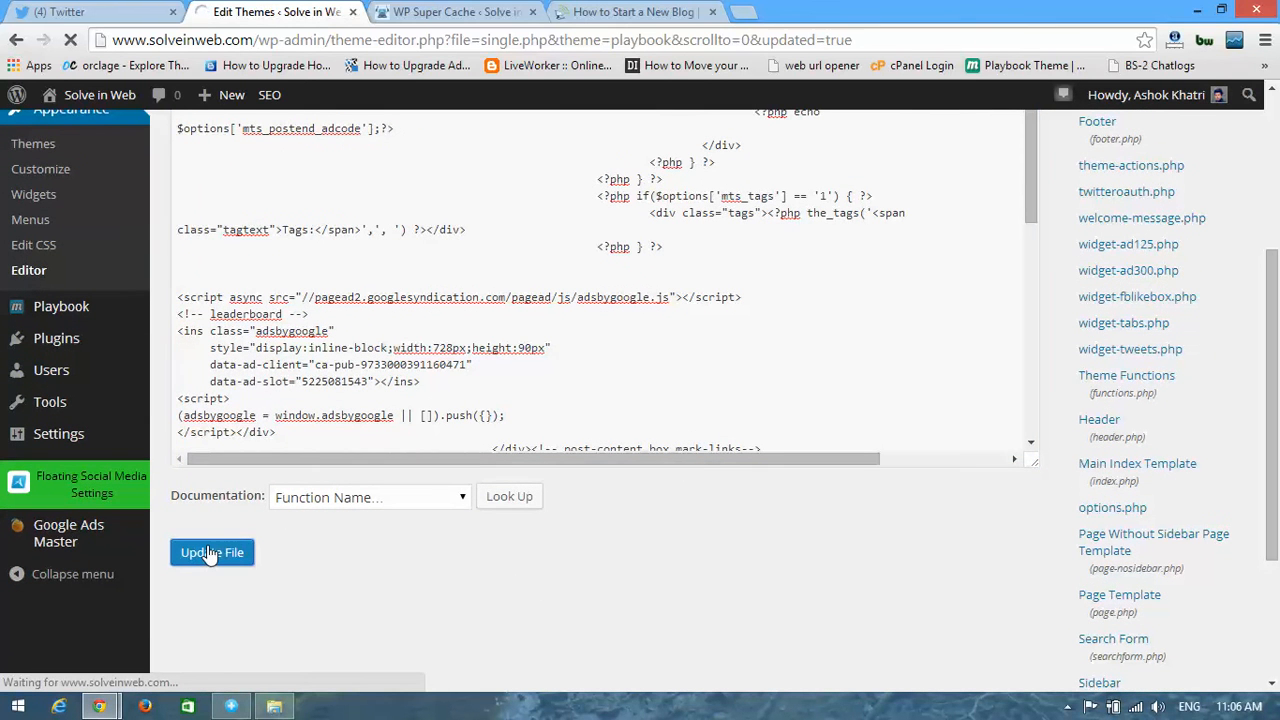
pyautogui.click(212, 552)
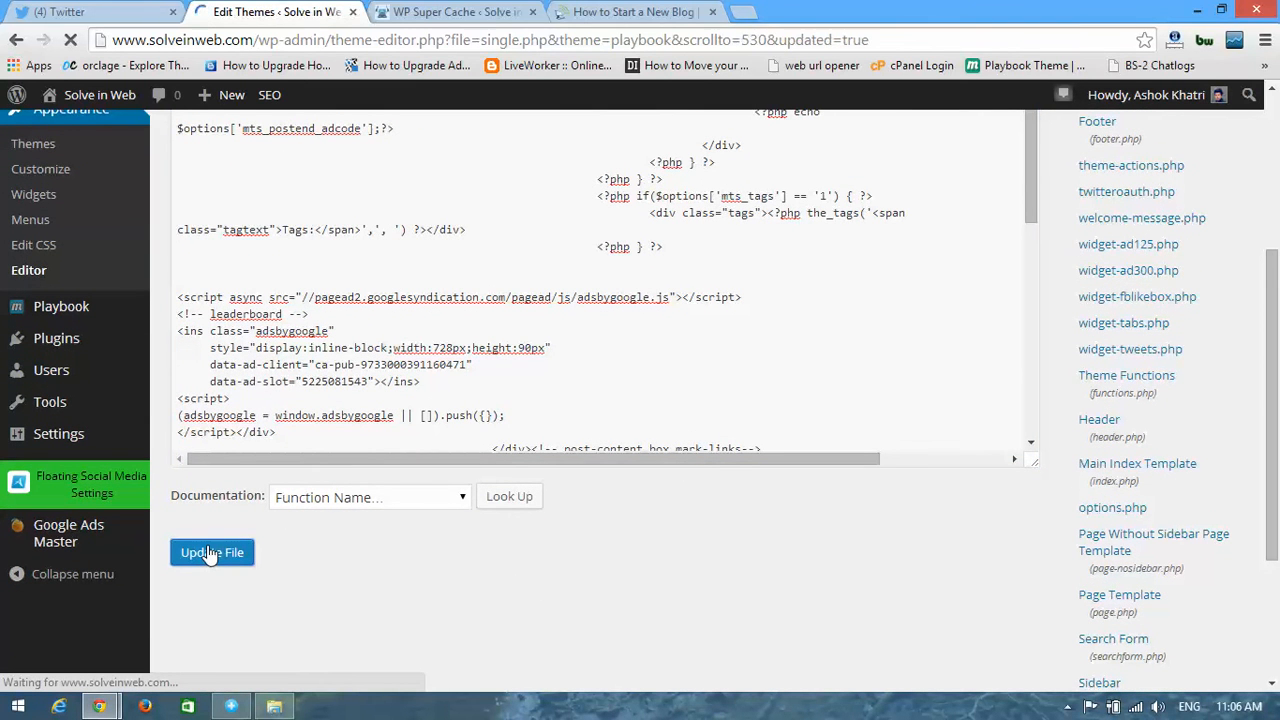
pyautogui.click(212, 552)
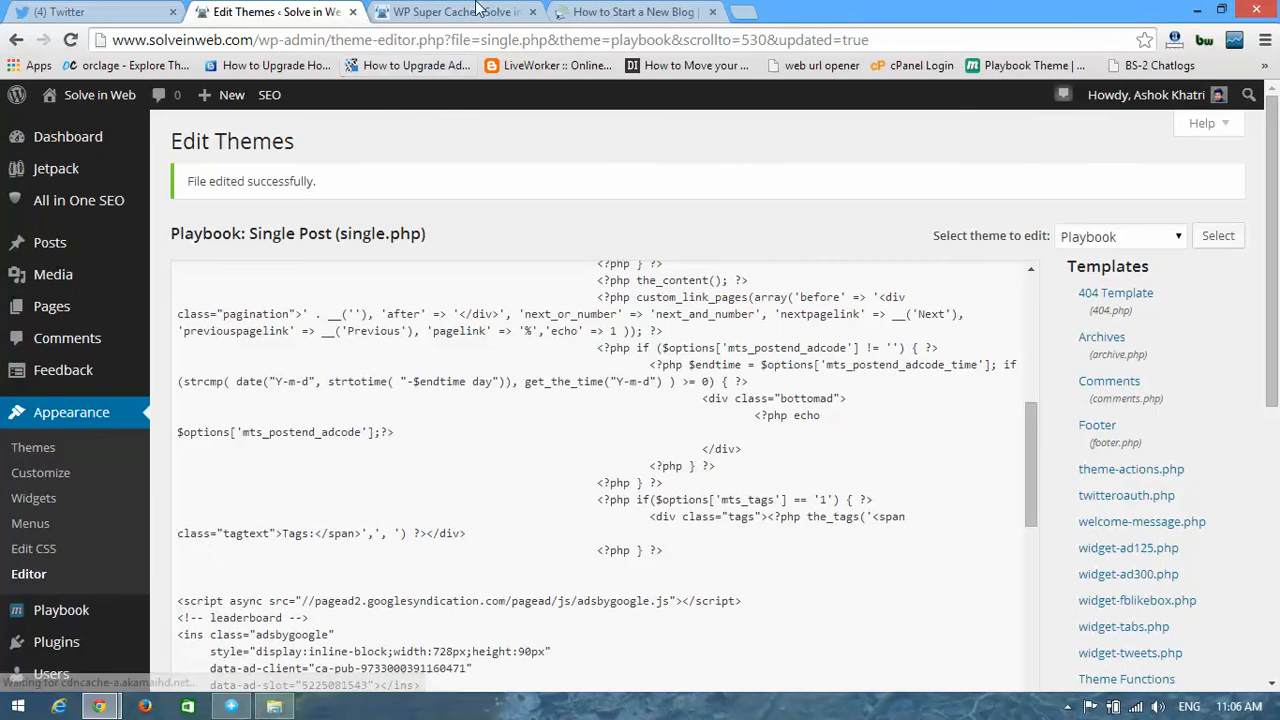
# Delete the WP Super Cache cache again and return to the live blog post
pyautogui.click(450, 12)
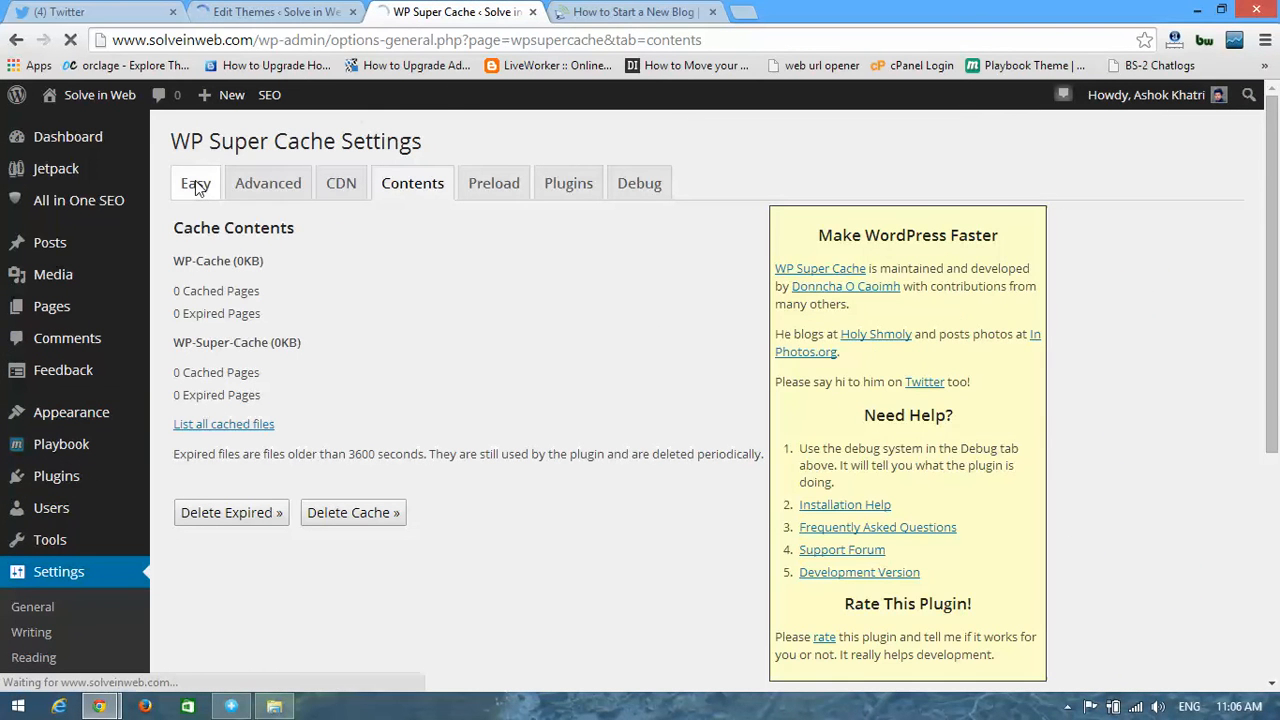
pyautogui.click(195, 183)
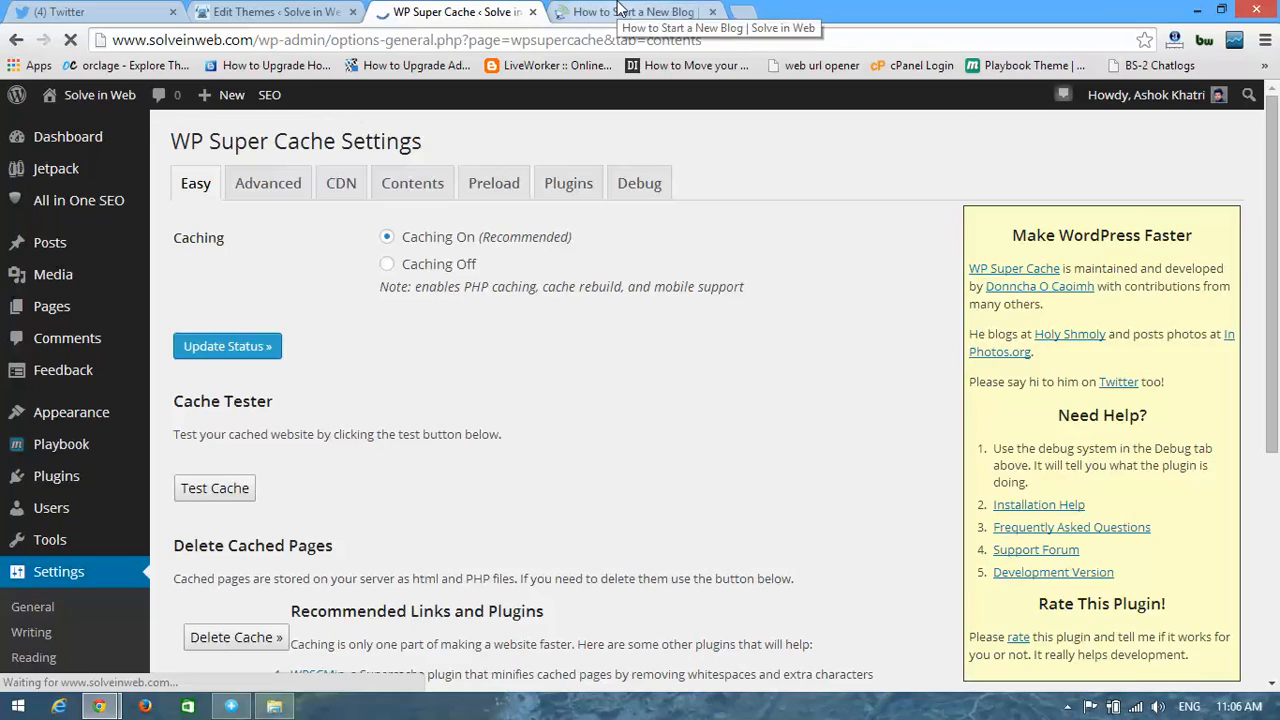
pyautogui.click(412, 183)
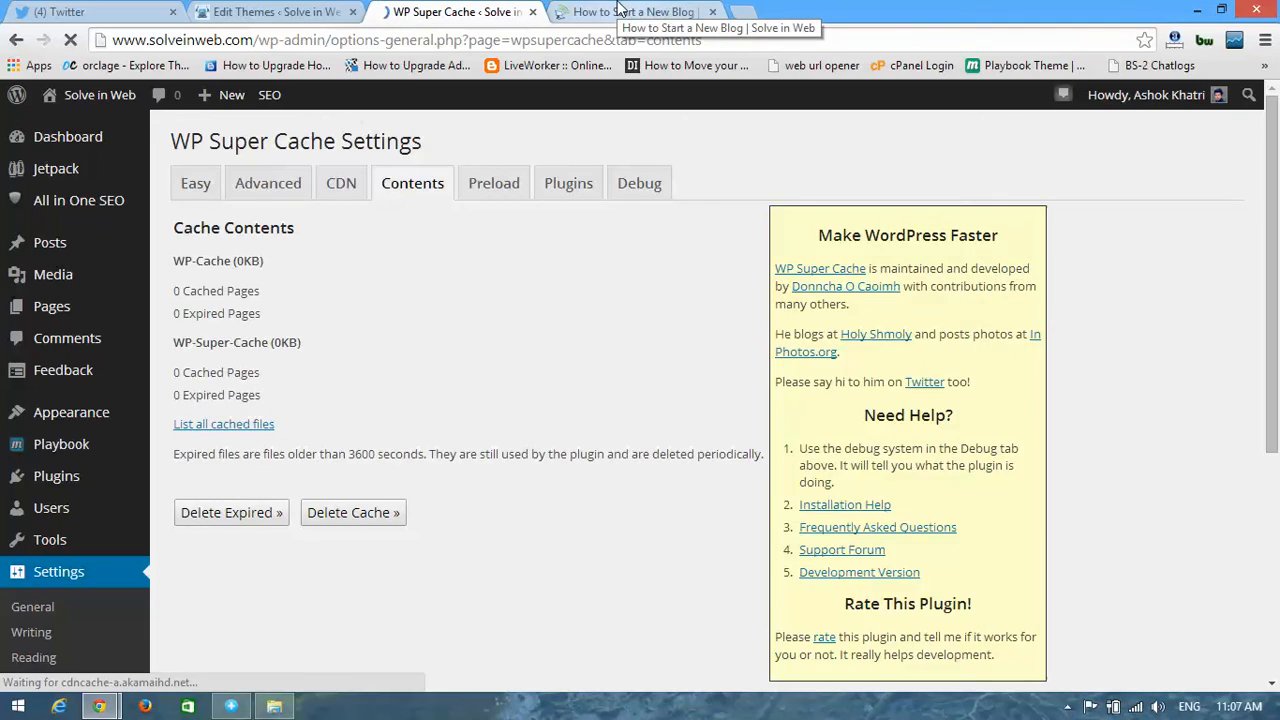
pyautogui.click(633, 12)
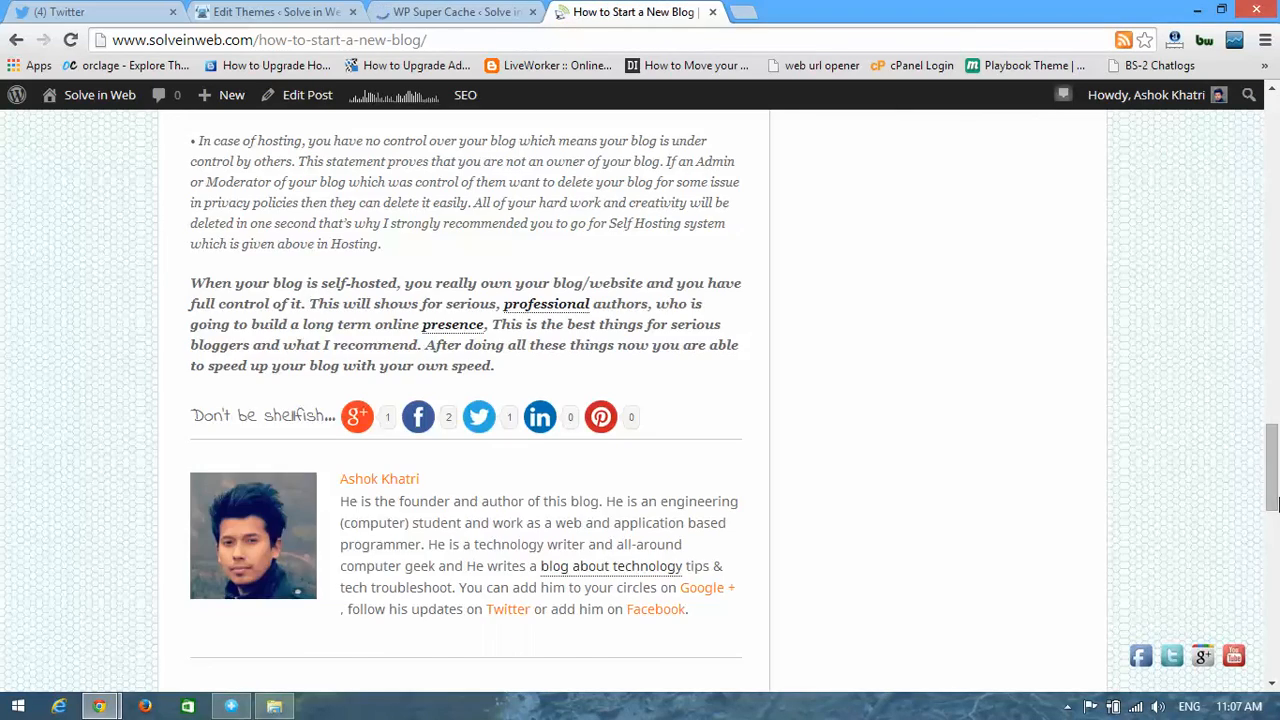
# Verify the leaderboard ad appears beneath the post's share buttons, then return to the single.php editor
pyautogui.scroll(3)
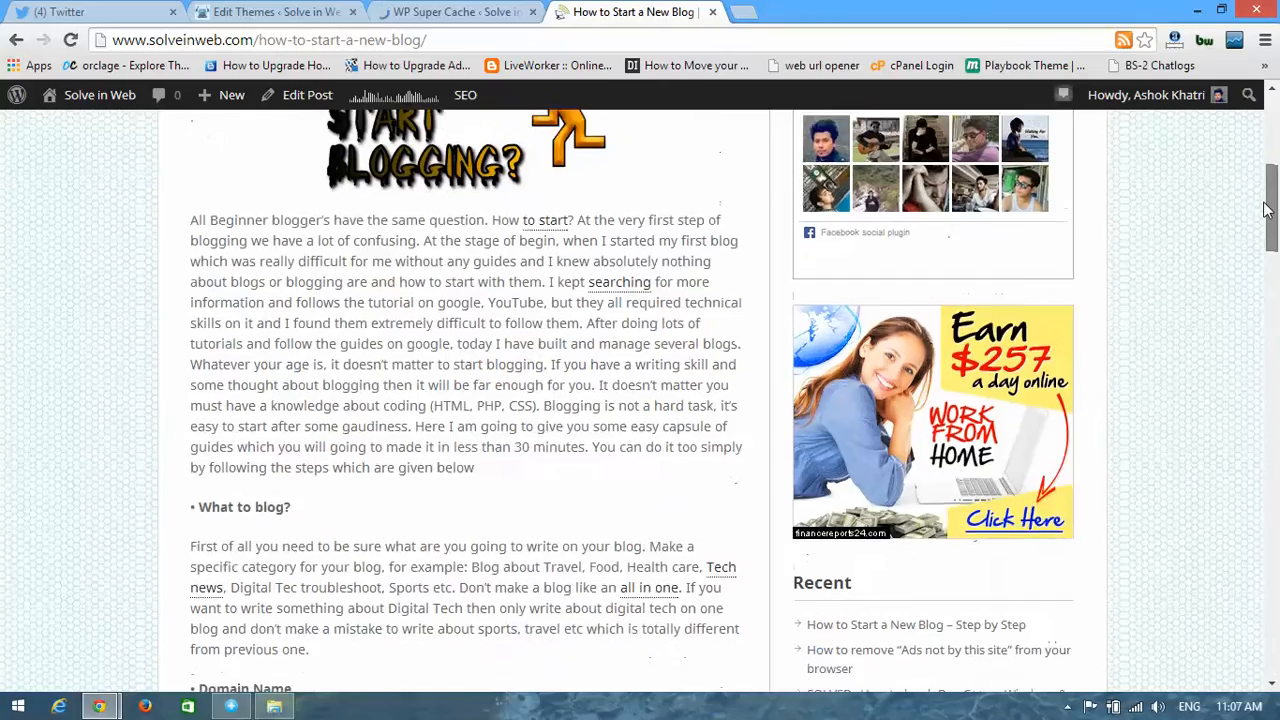
pyautogui.scroll(3)
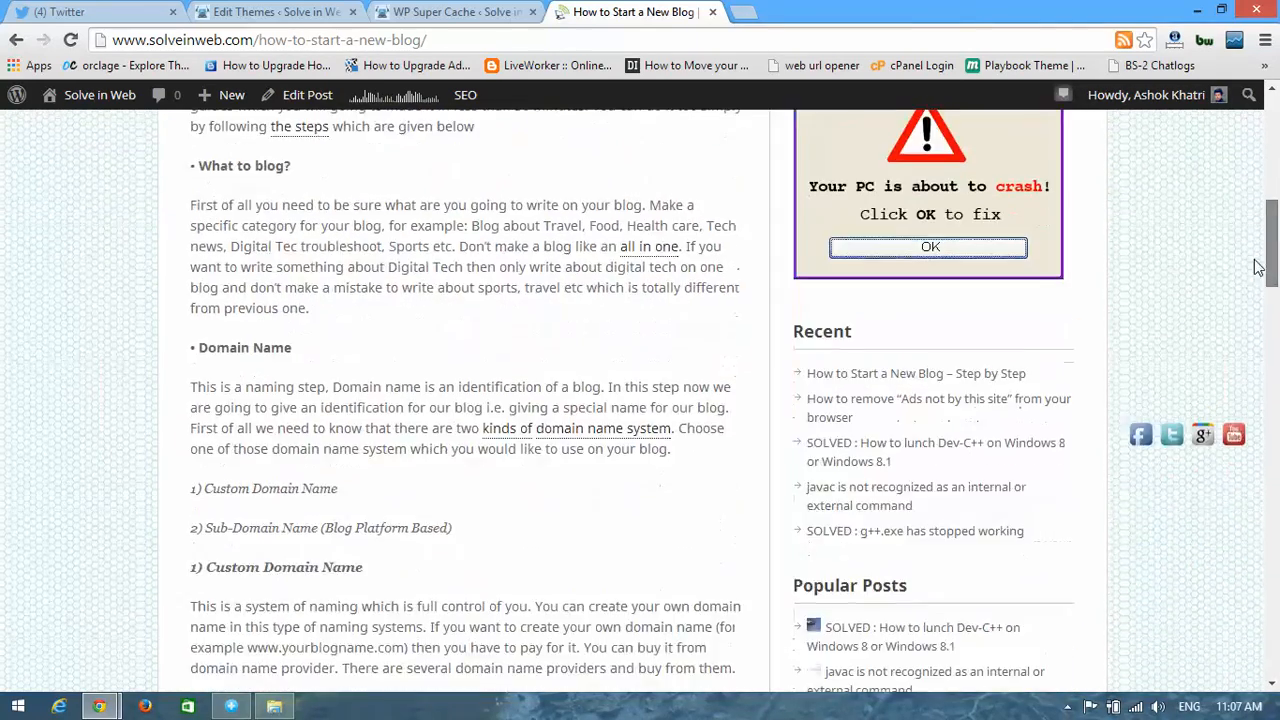
pyautogui.scroll(-3)
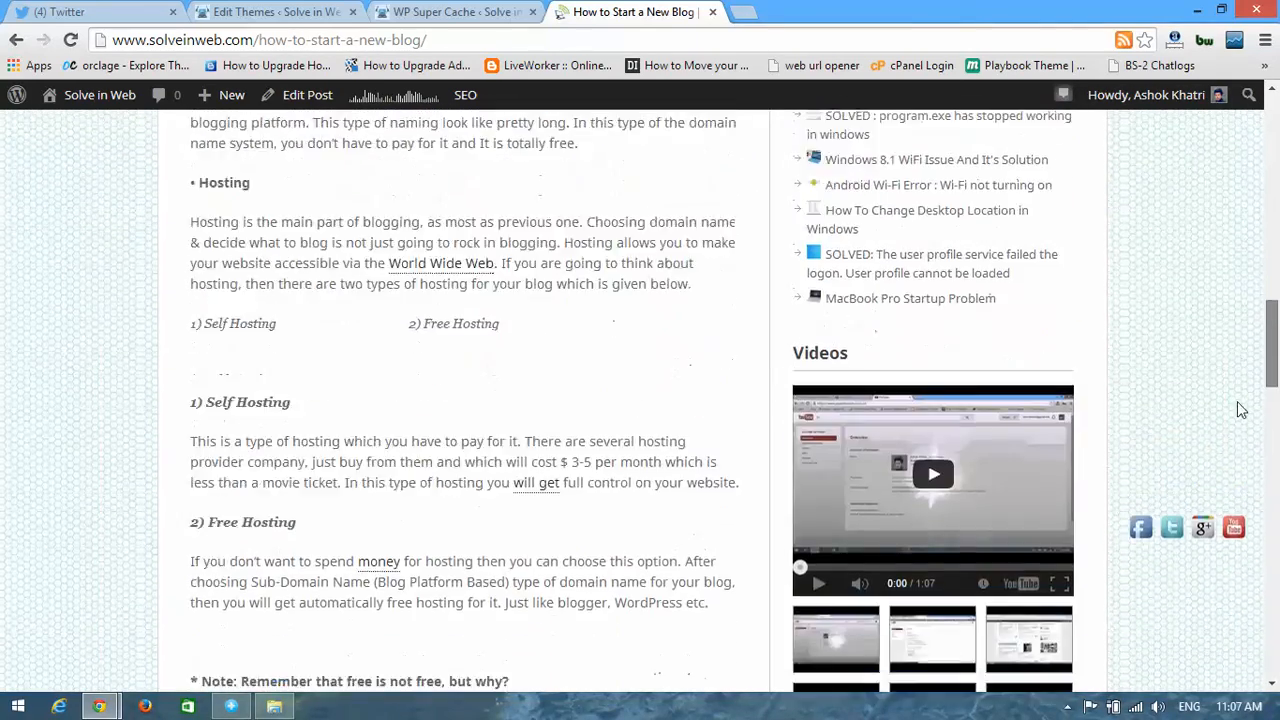
pyautogui.scroll(-3)
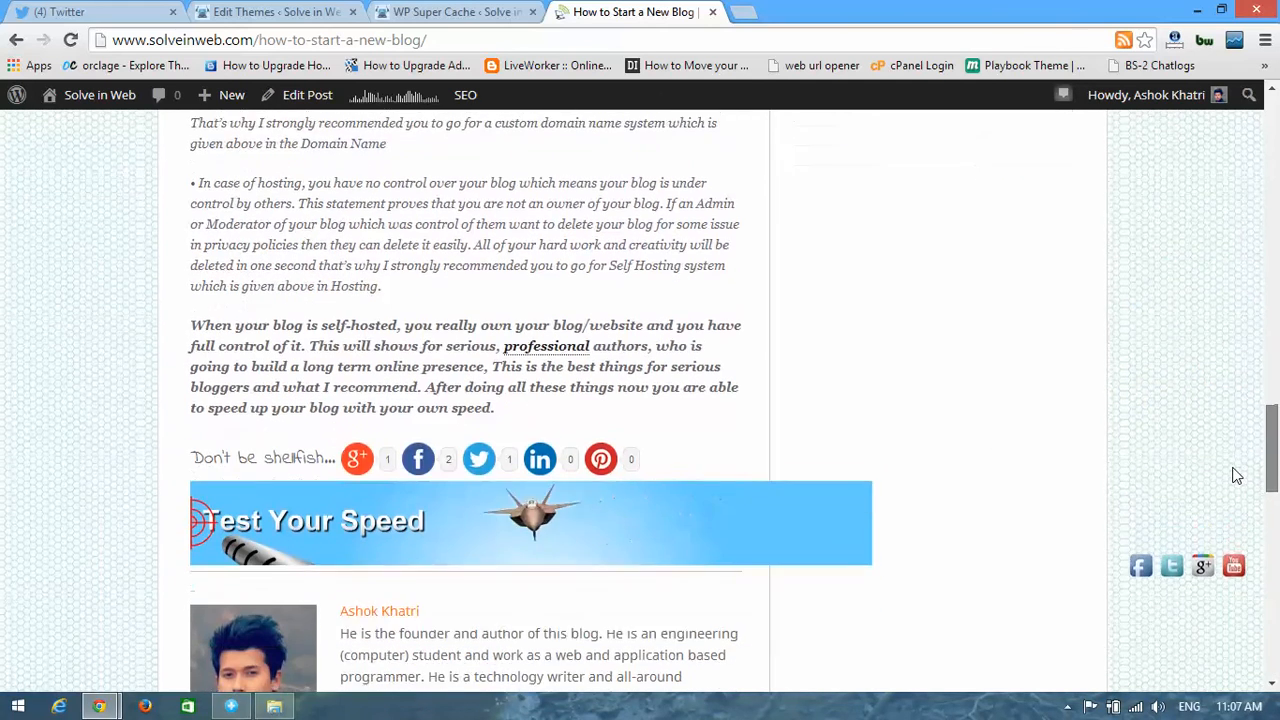
pyautogui.scroll(-3)
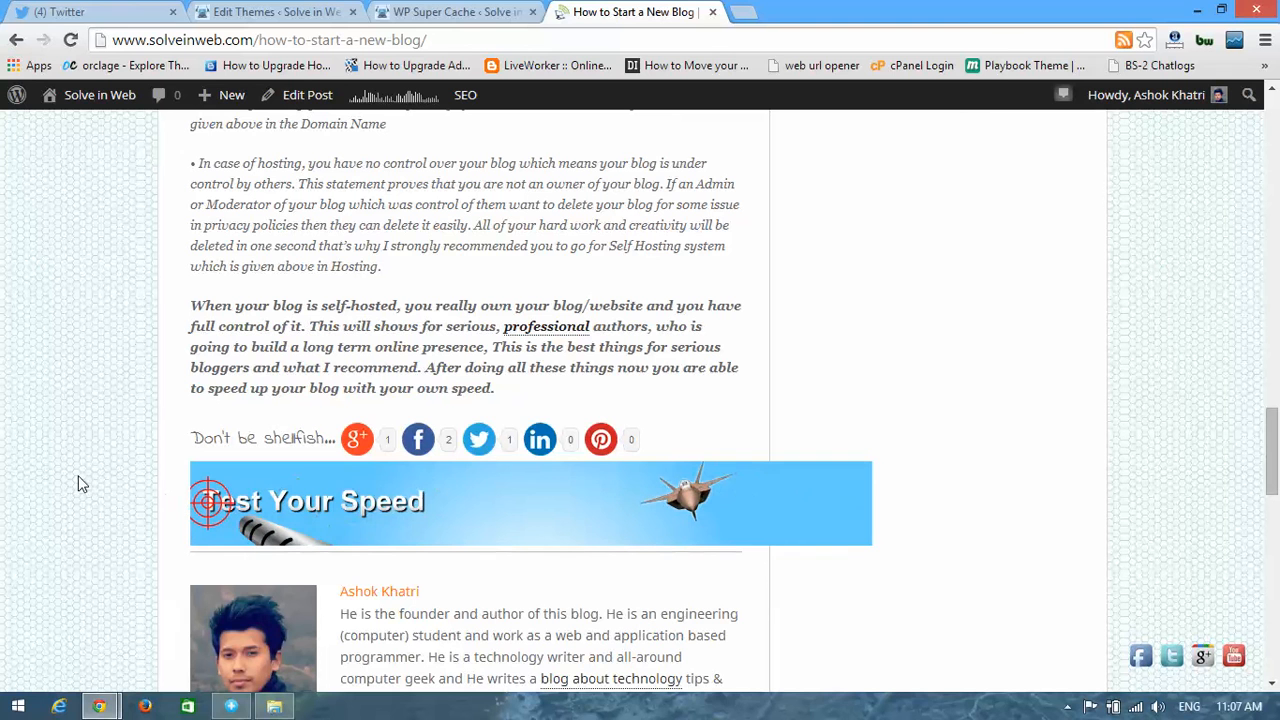
pyautogui.moveTo(547, 578)
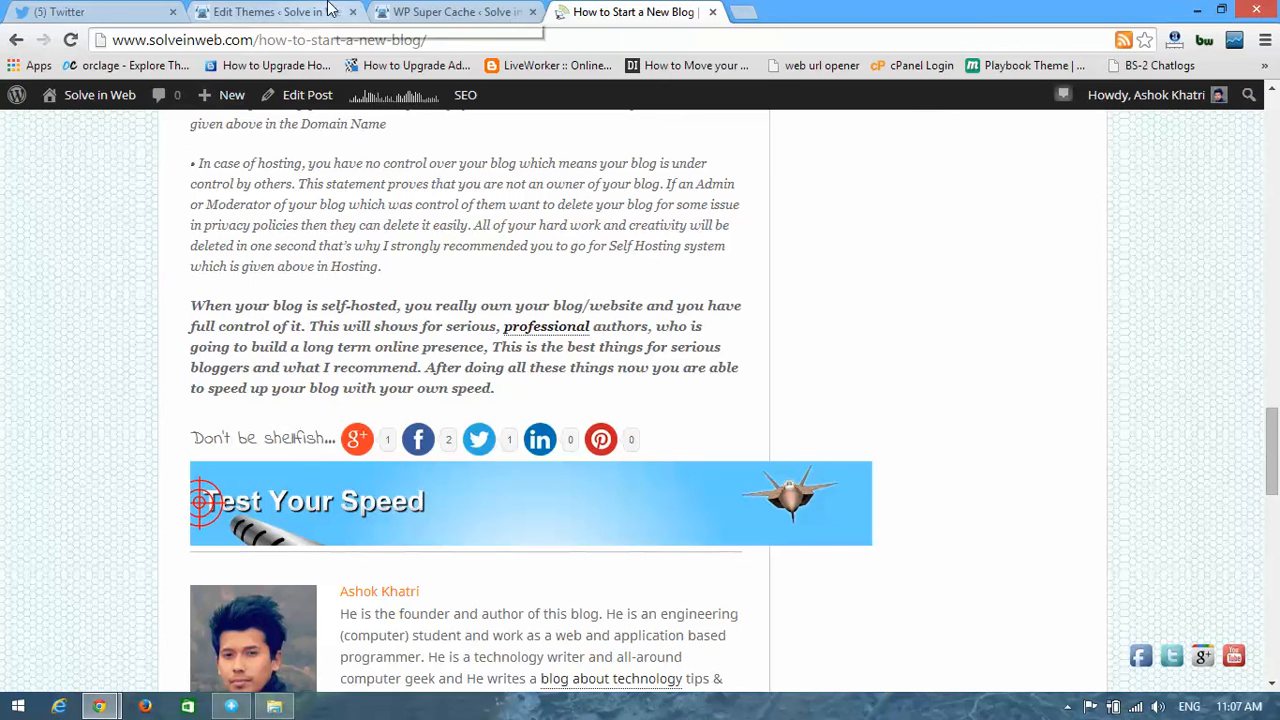
pyautogui.click(270, 11)
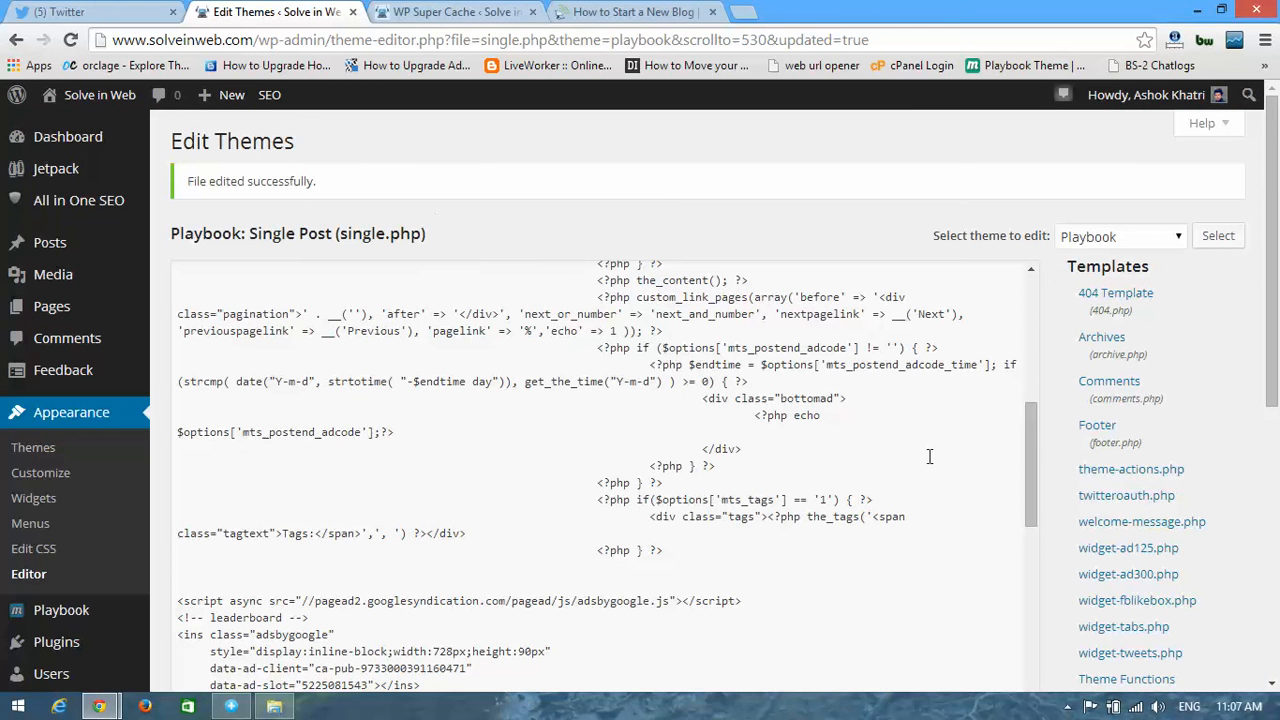